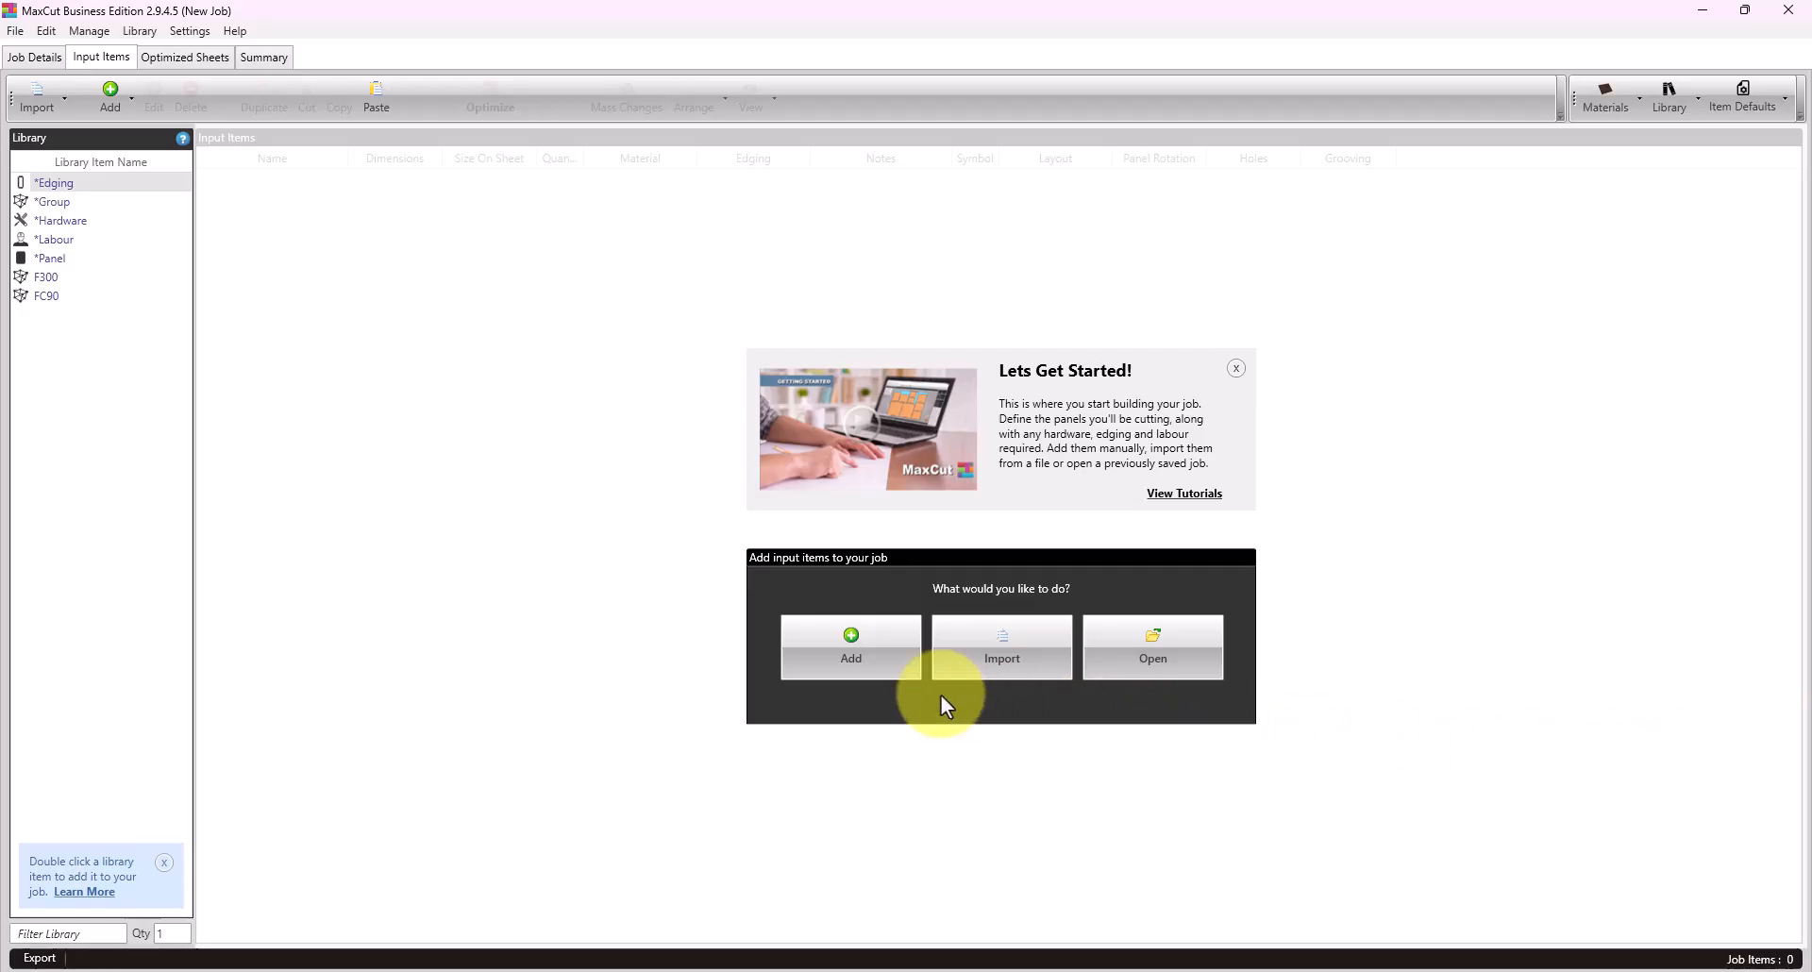
Step: Add a new Panel input item to the job from the Get Started panel
{"action": "left_click", "coordinate": [851, 648]}
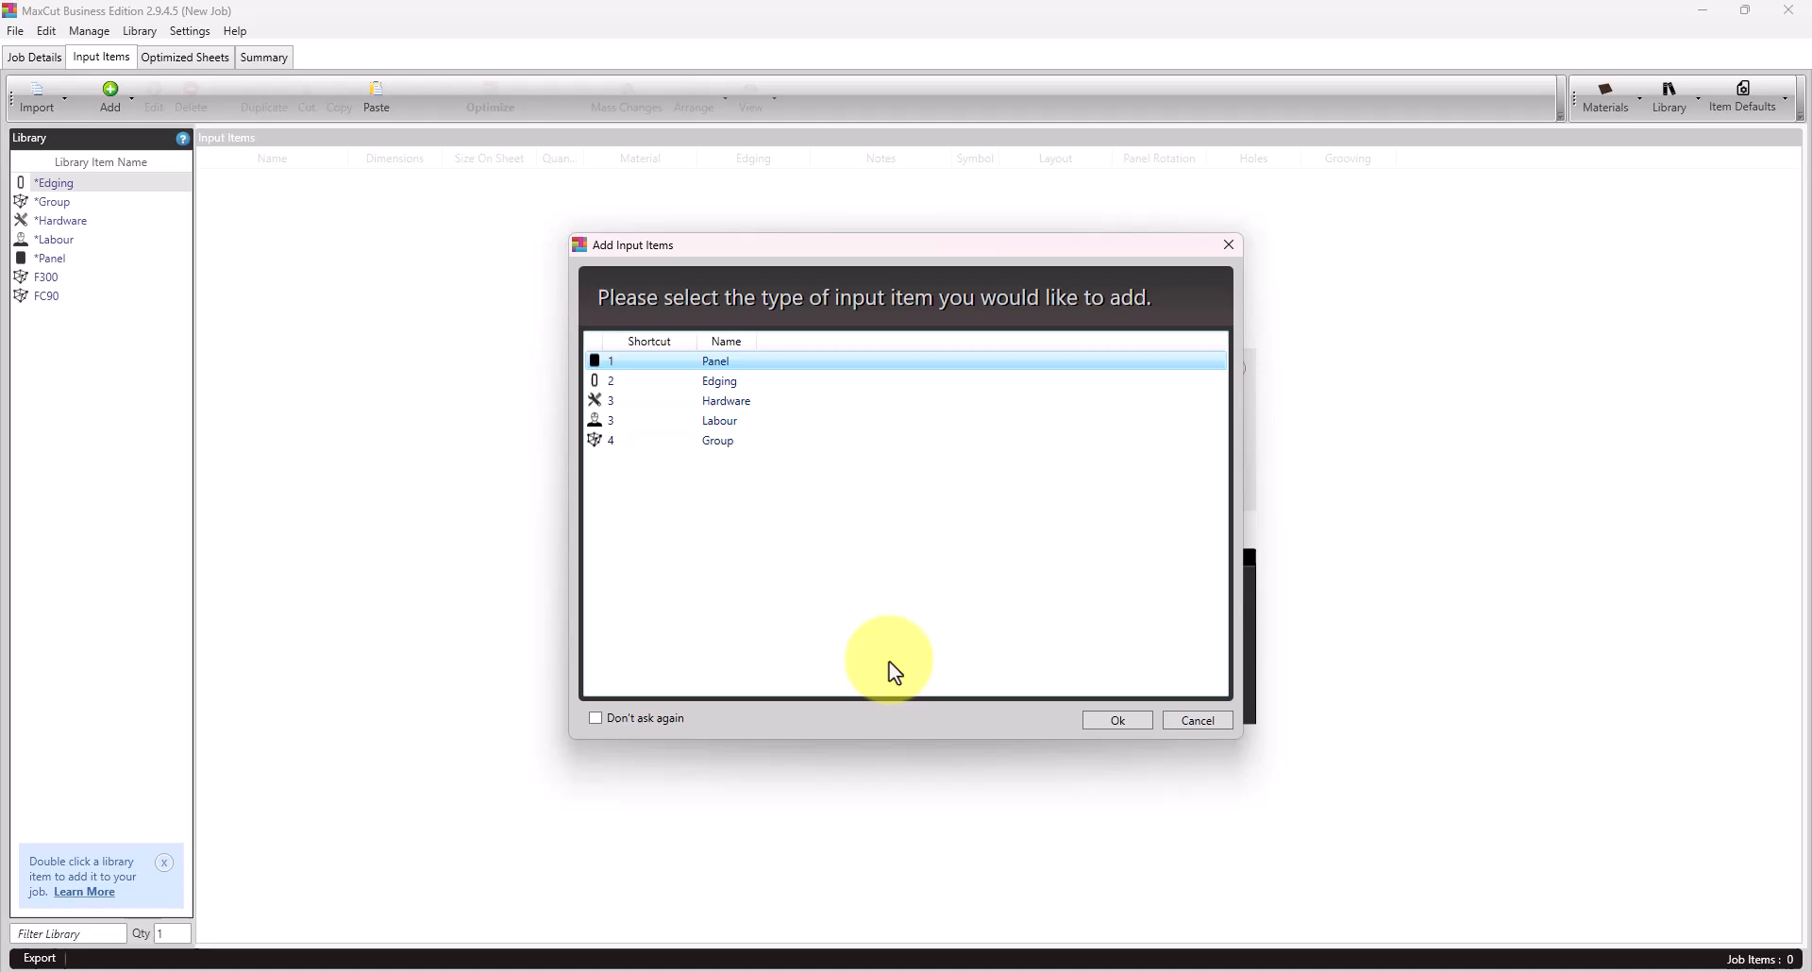
{"action": "mouse_move", "coordinate": [913, 644]}
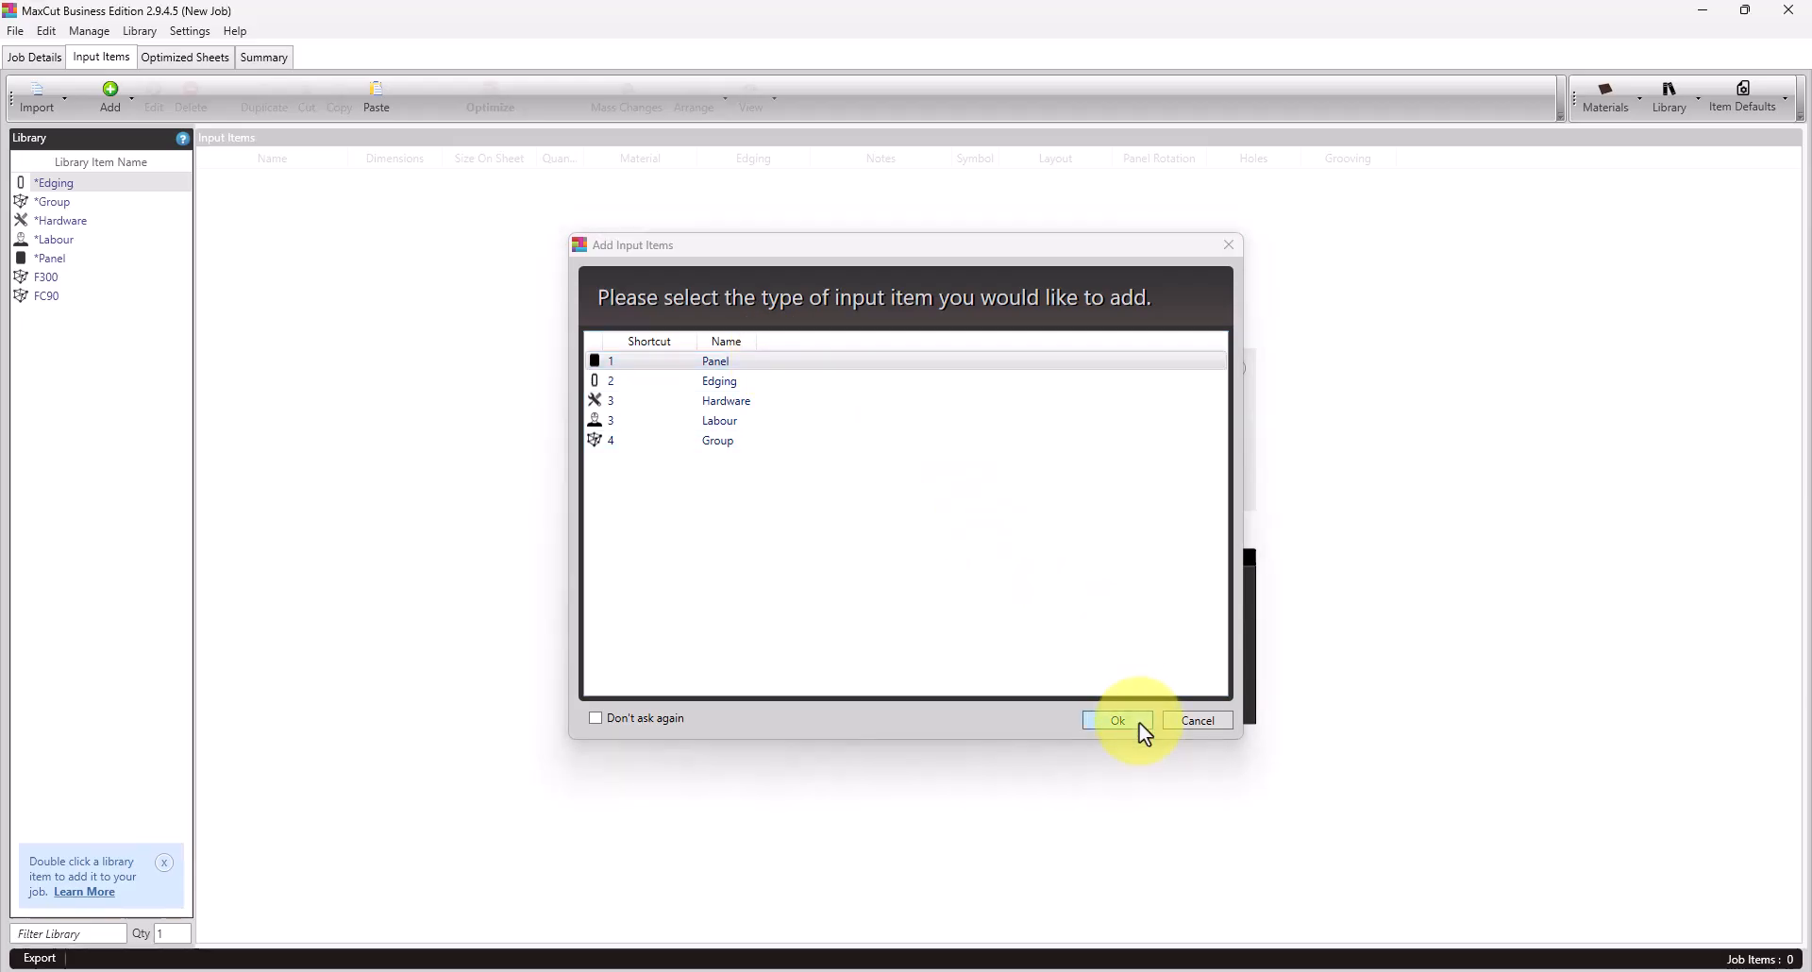
{"action": "left_click", "coordinate": [1115, 721]}
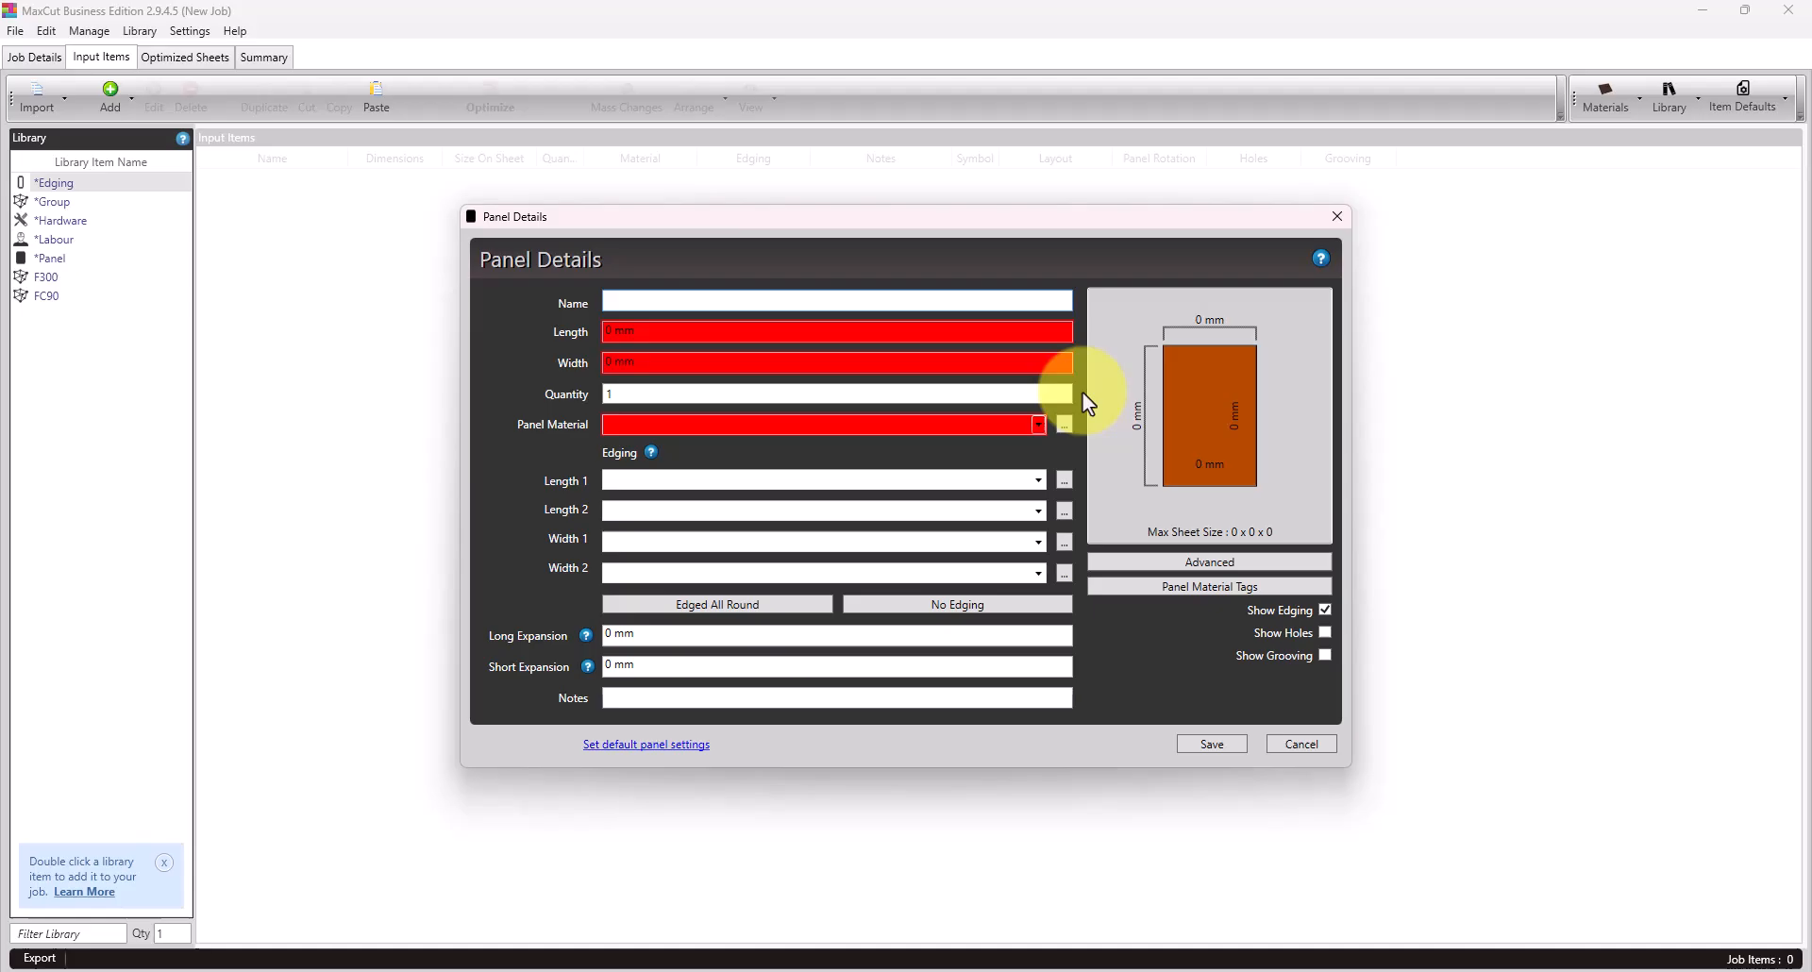
Step: Enter name 'My First Panel', length 1800, width 960, material White Example Board
{"action": "left_click", "coordinate": [836, 302]}
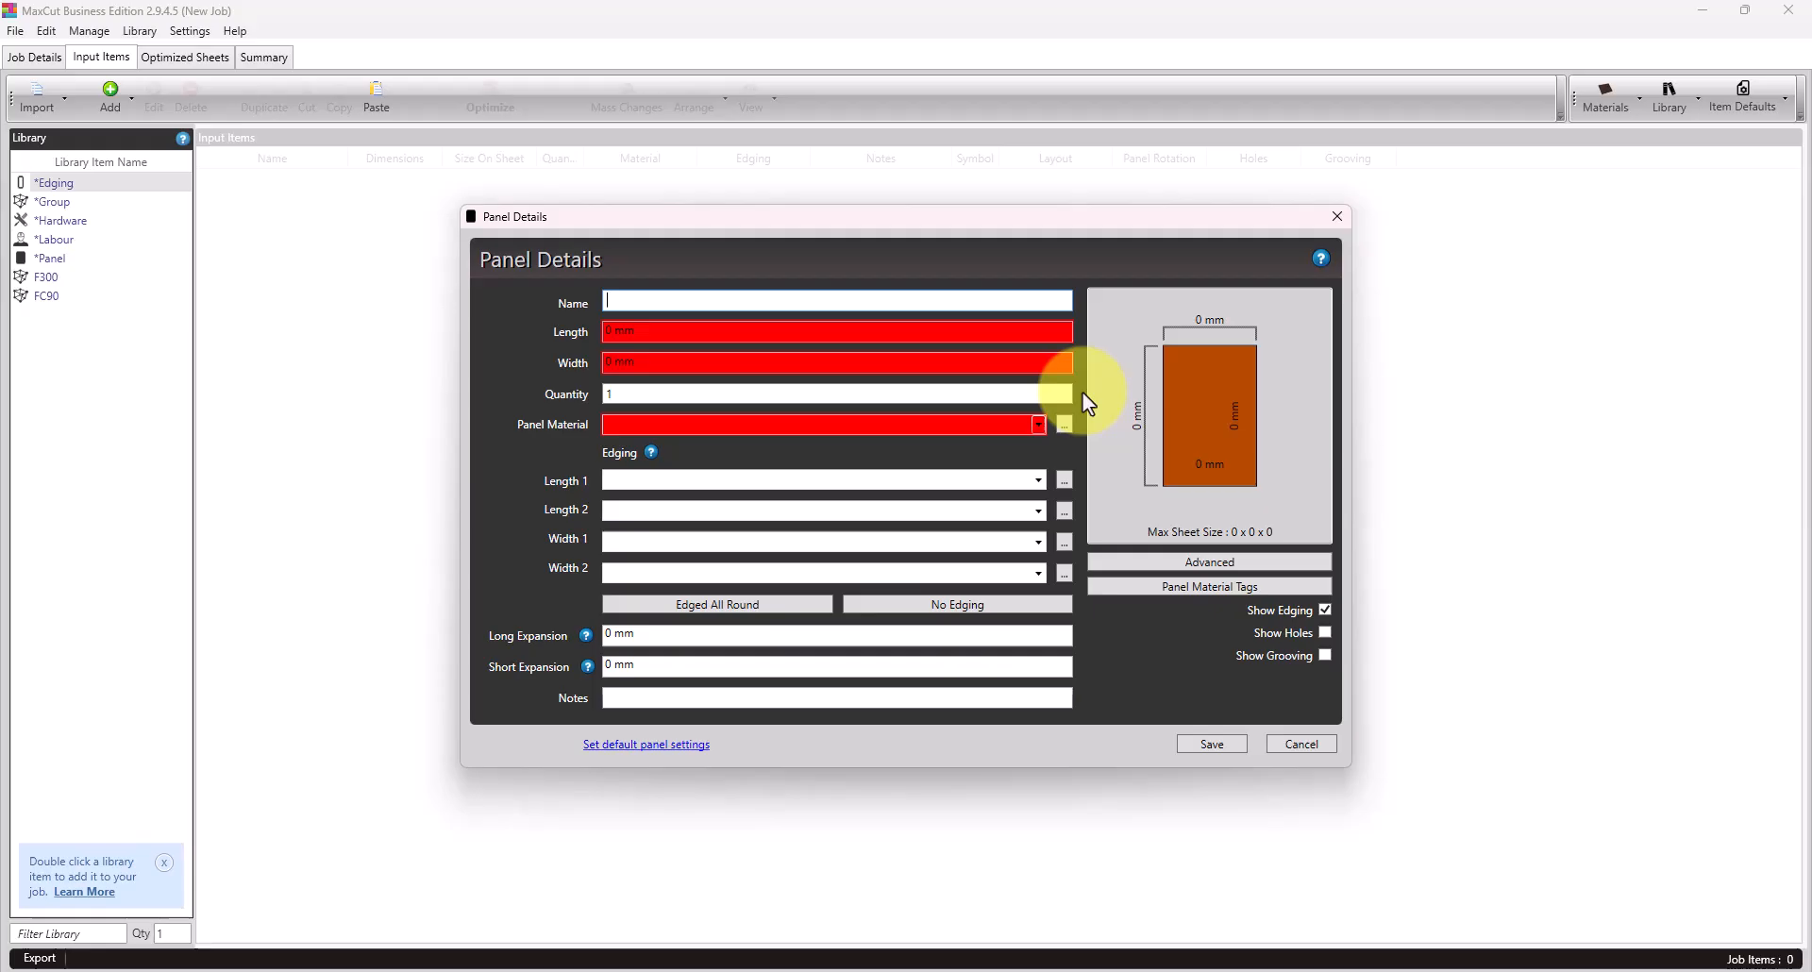
{"action": "type", "text": "My First Panel"}
{"action": "left_click", "coordinate": [836, 330]}
{"action": "type", "text": "1800"}
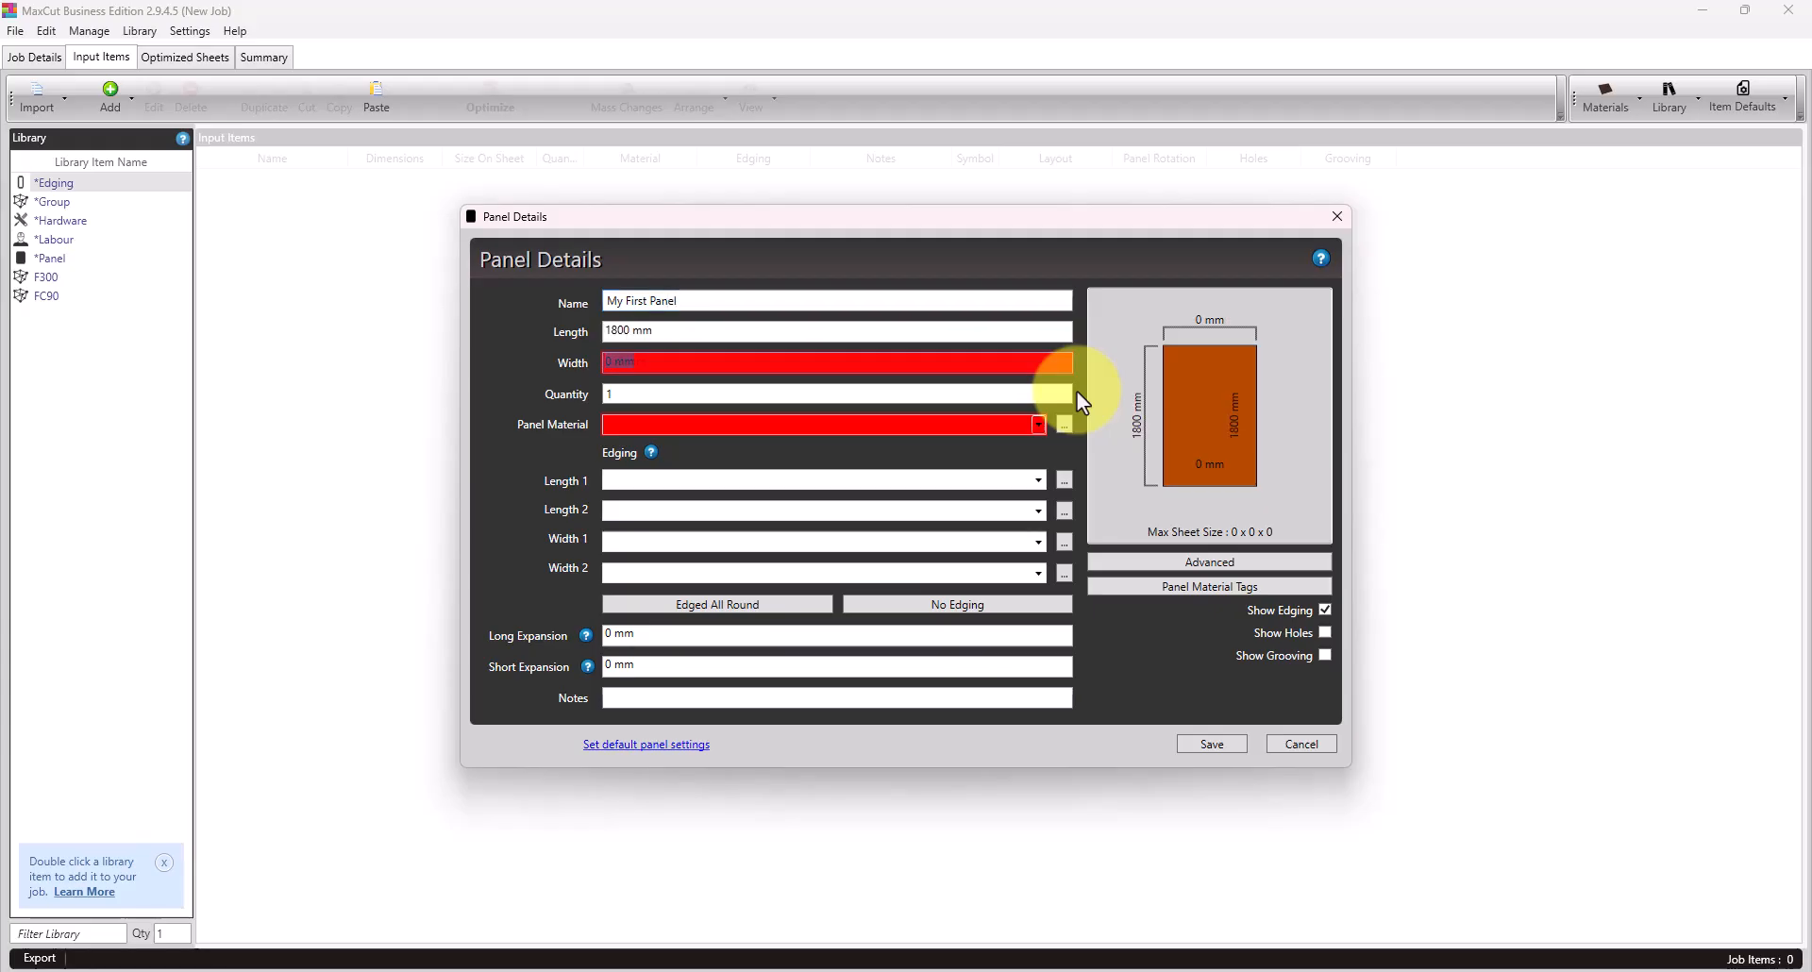
{"action": "left_click", "coordinate": [1036, 424]}
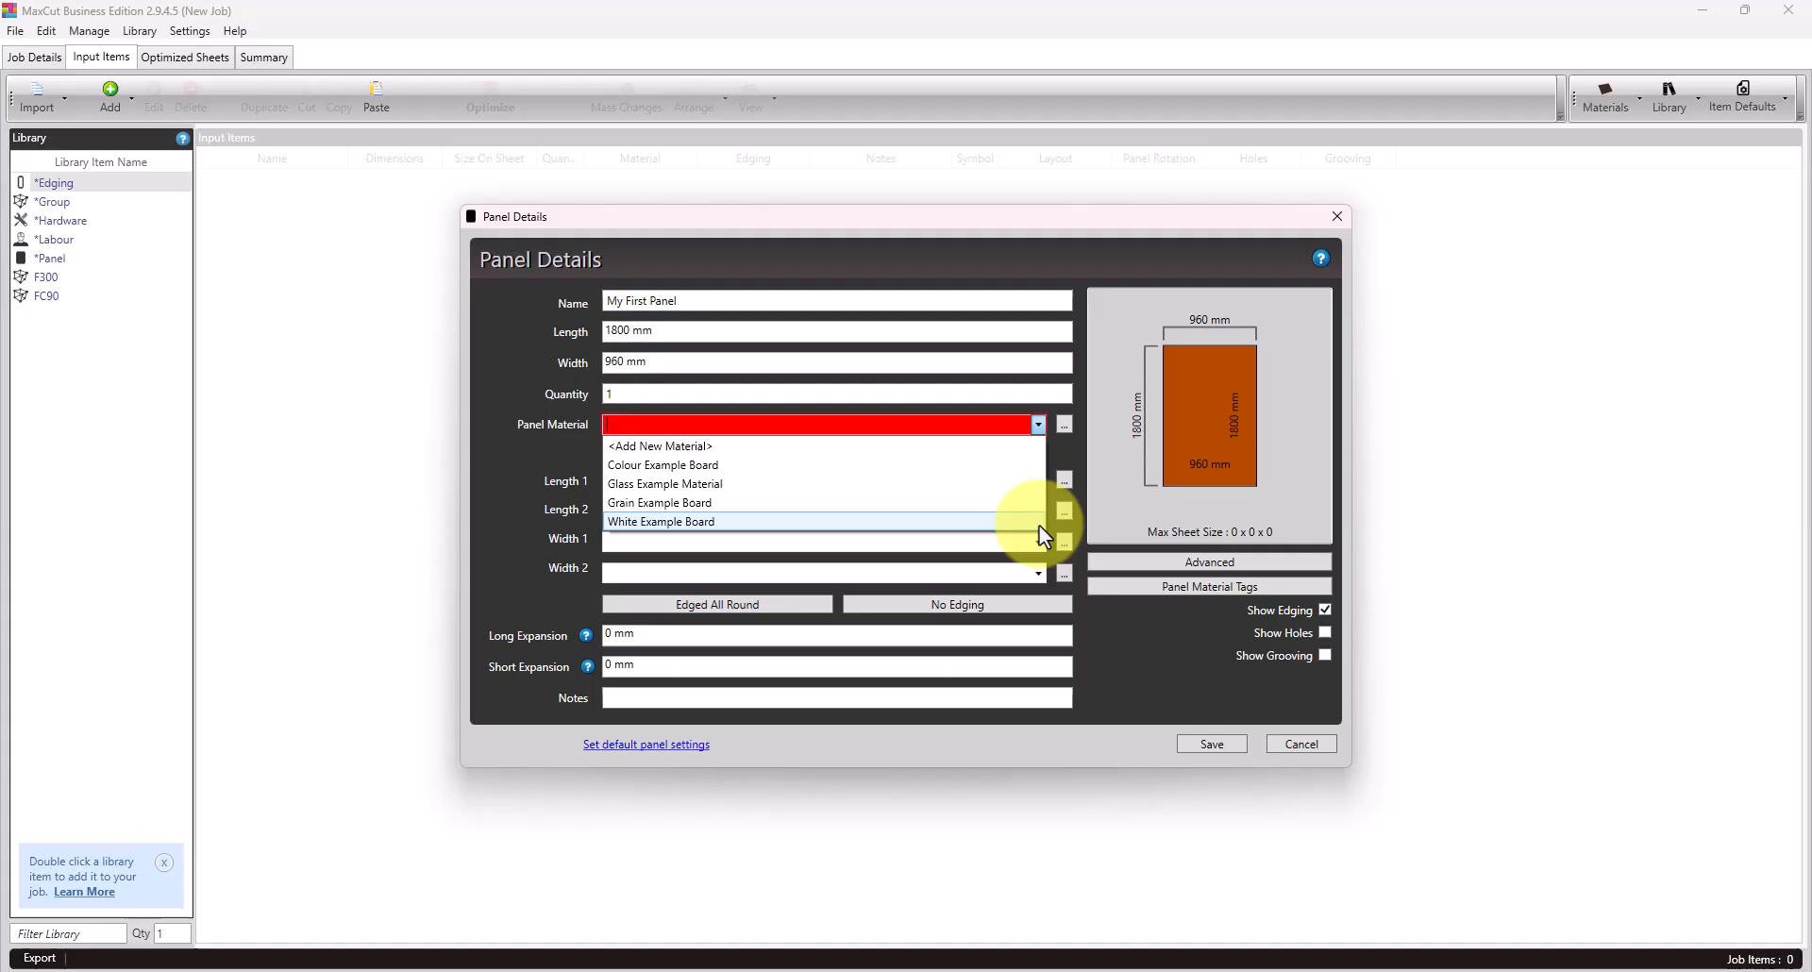
{"action": "left_click", "coordinate": [661, 521]}
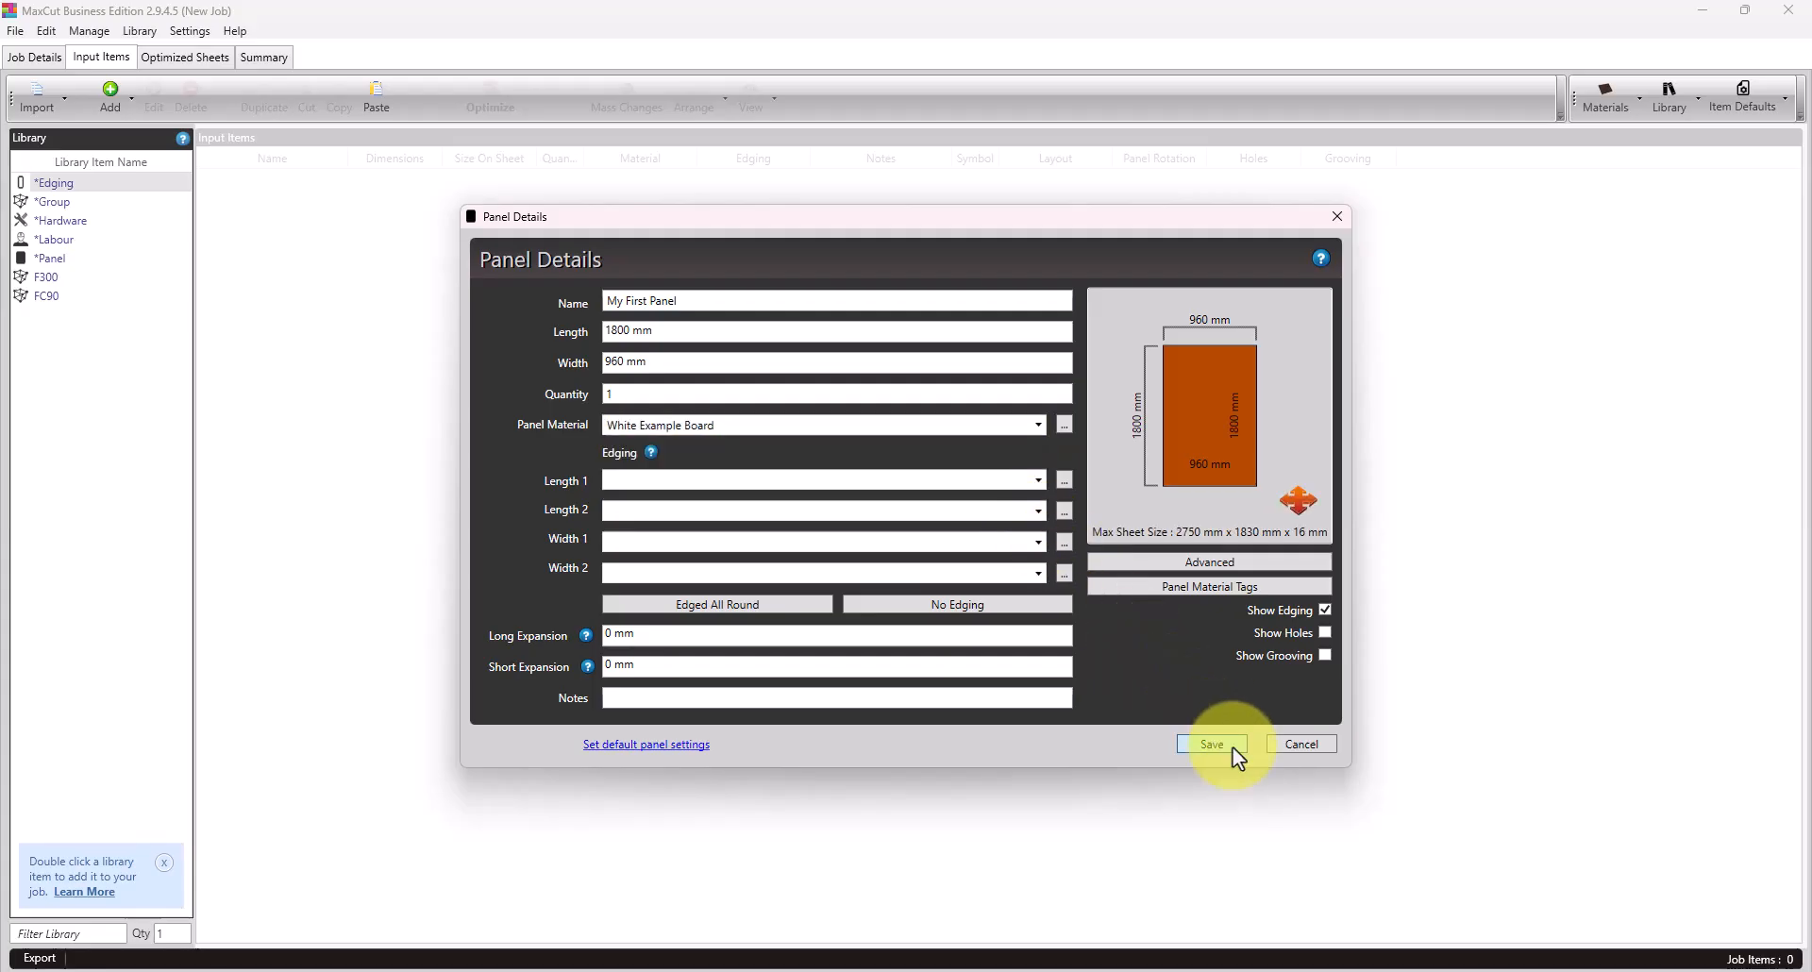
Step: Save My First Panel, then add and save 'My Second Panel' 1000 × 1000 mm
{"action": "left_click", "coordinate": [1212, 743]}
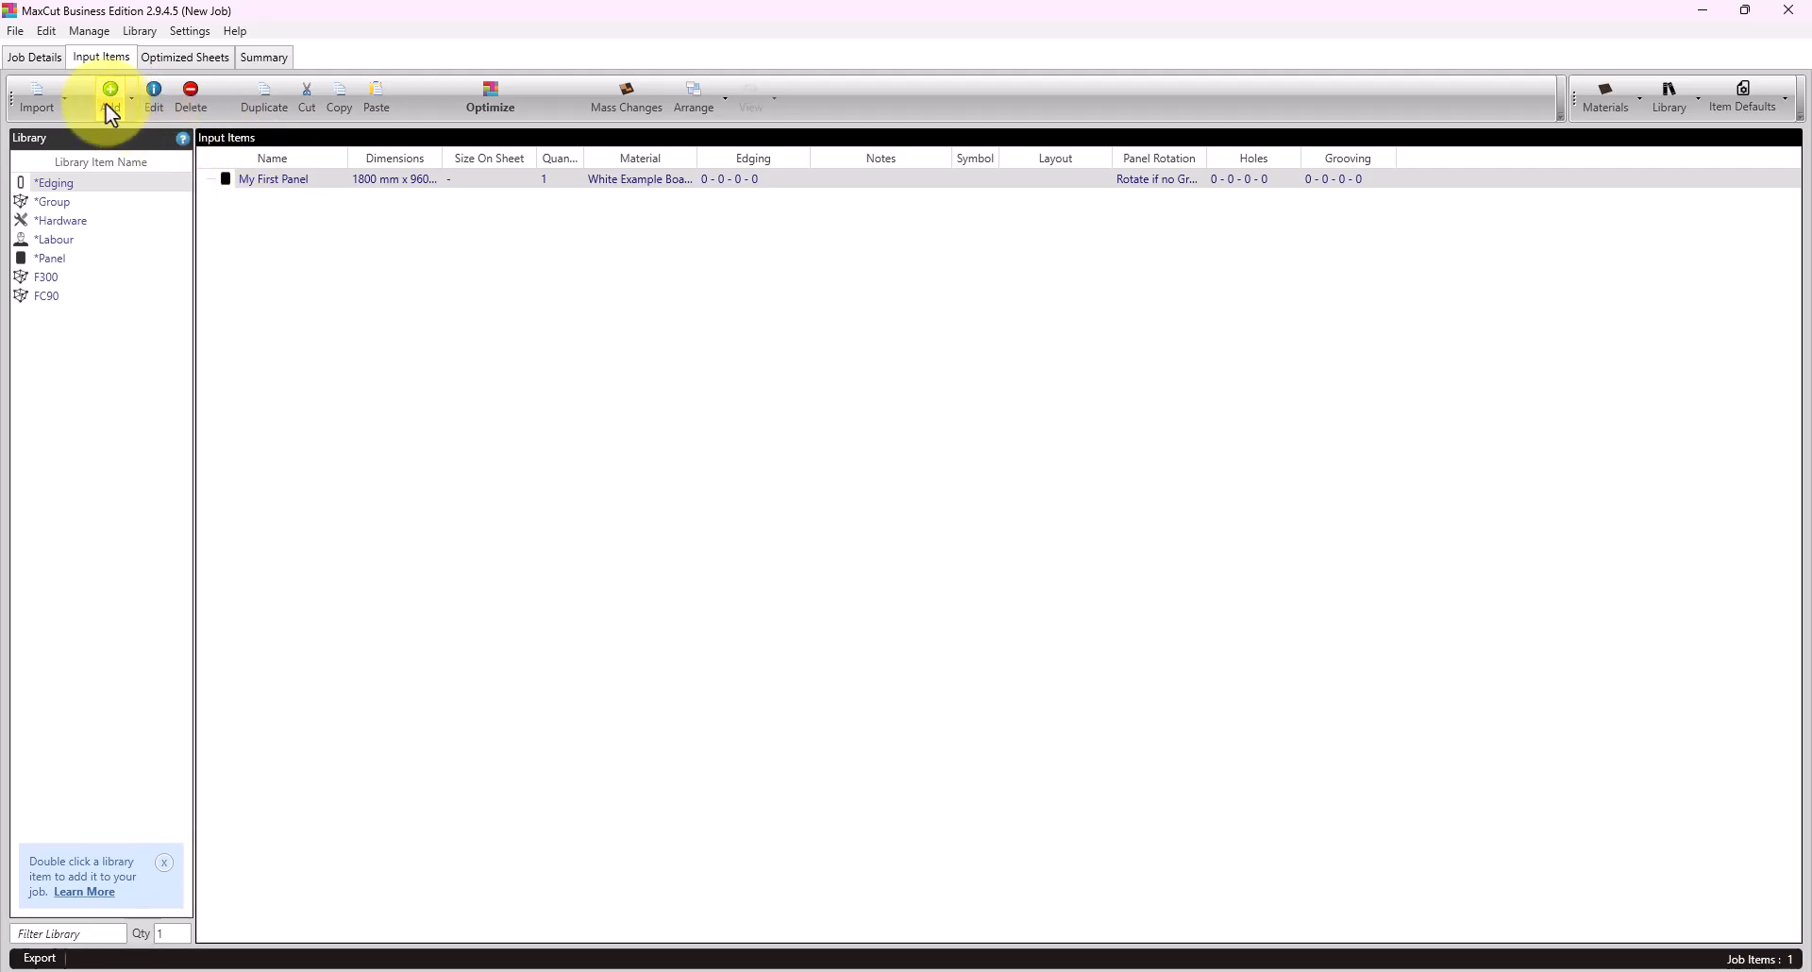
{"action": "left_click", "coordinate": [110, 96]}
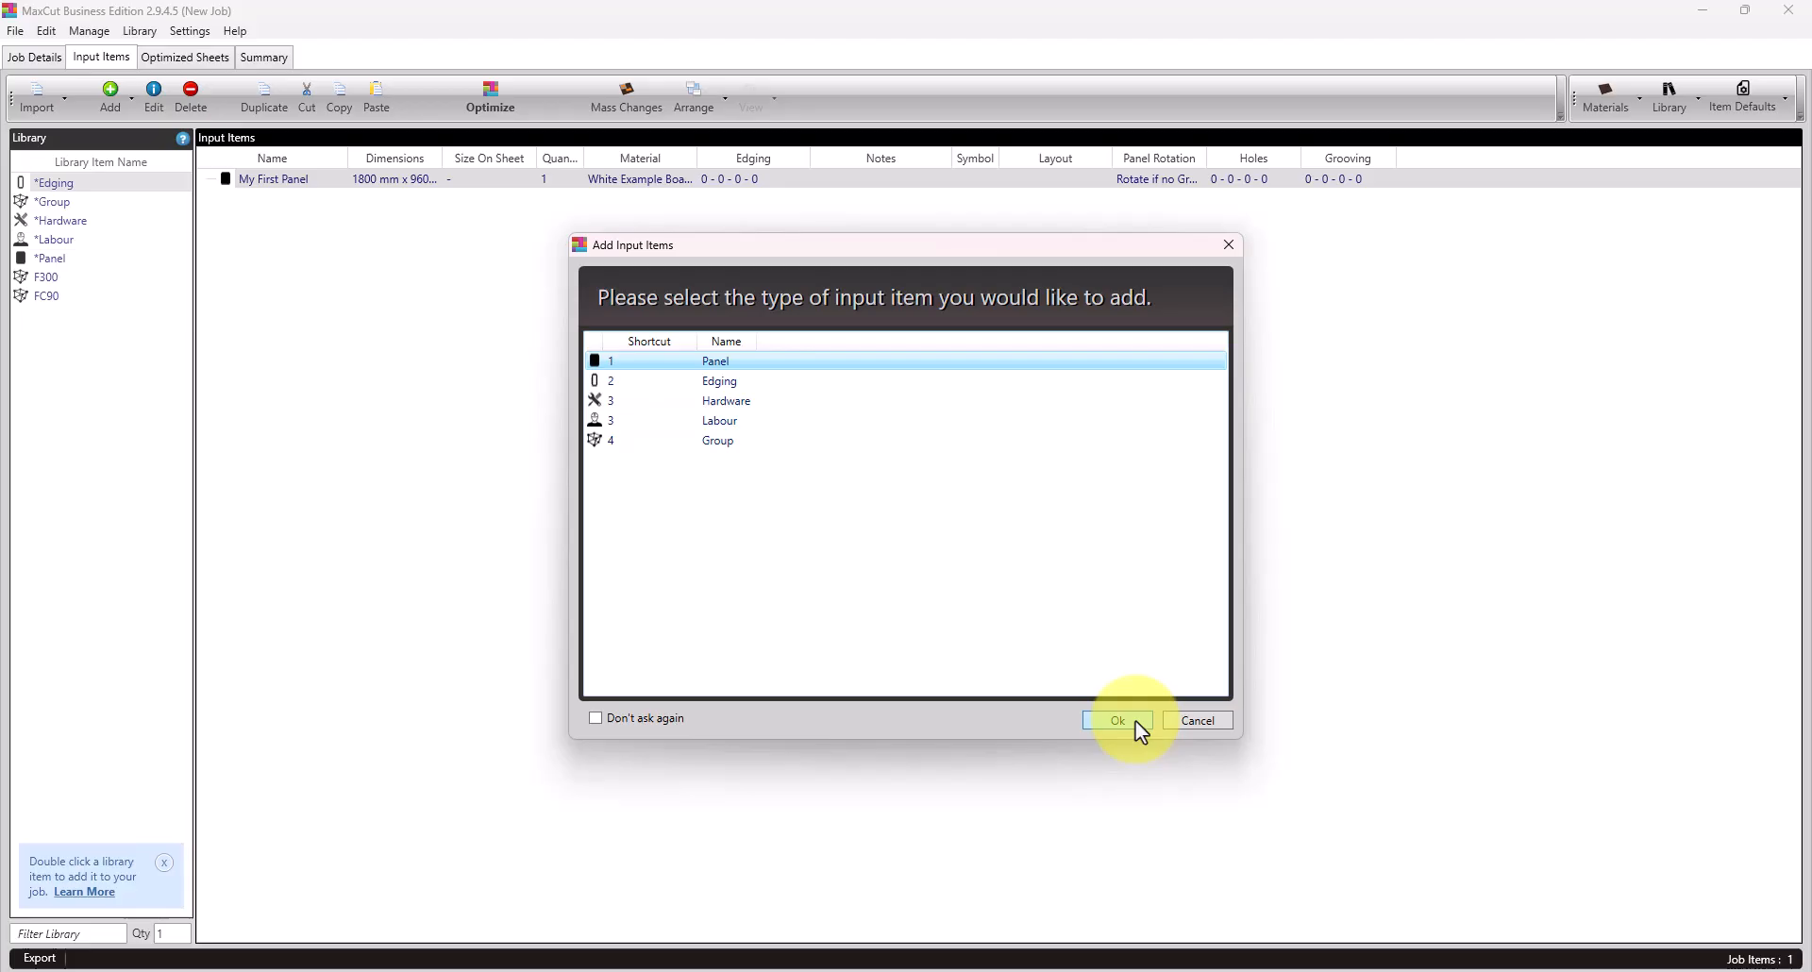
{"action": "left_click", "coordinate": [1116, 722]}
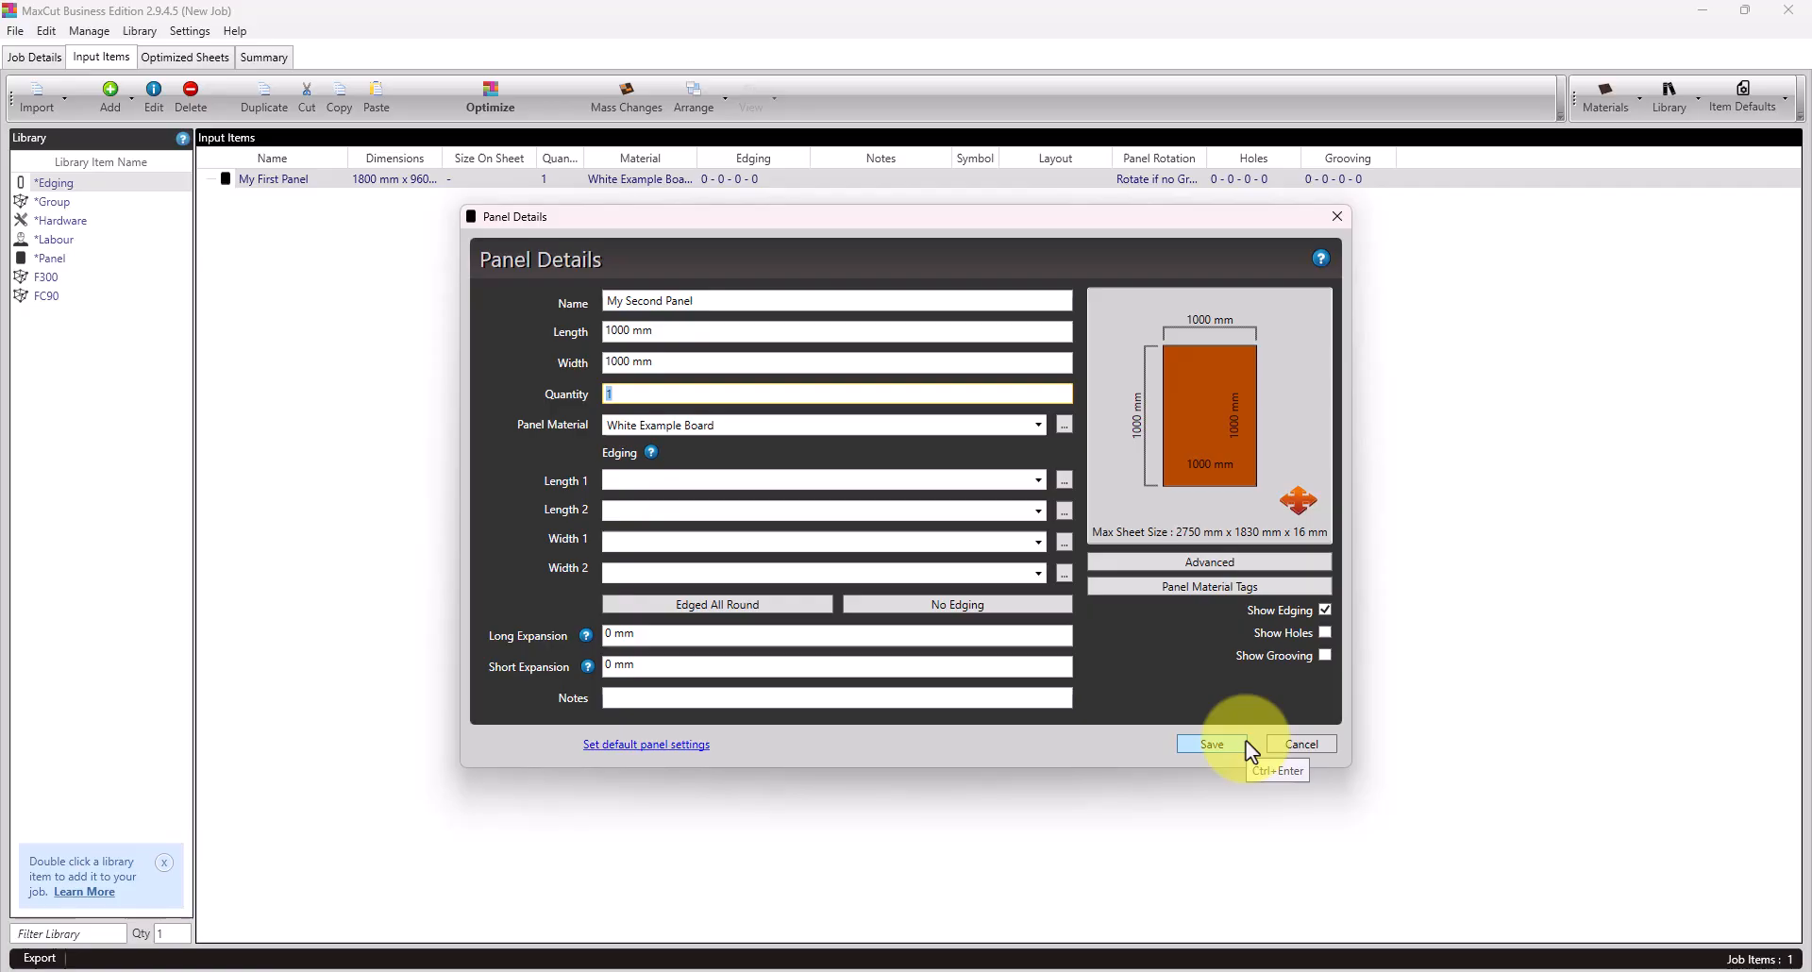
{"action": "left_click", "coordinate": [1210, 744]}
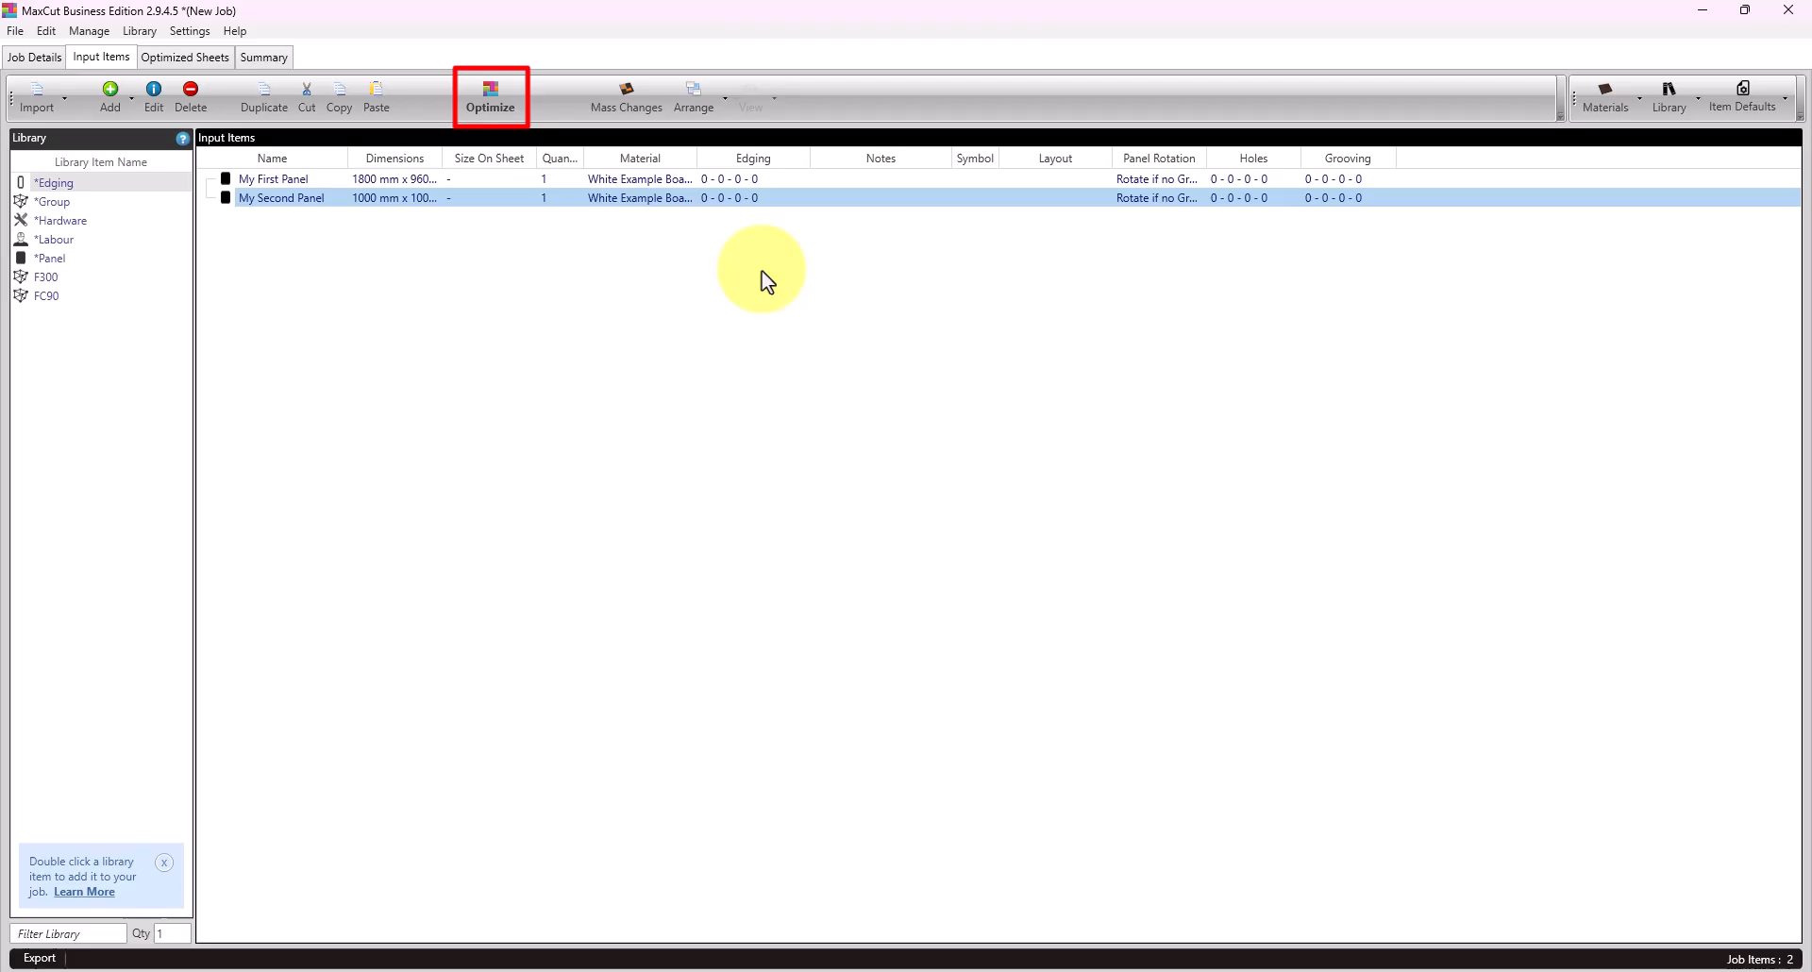
Step: Optimize both panels onto a White Example Board sheet
{"action": "left_click", "coordinate": [491, 96]}
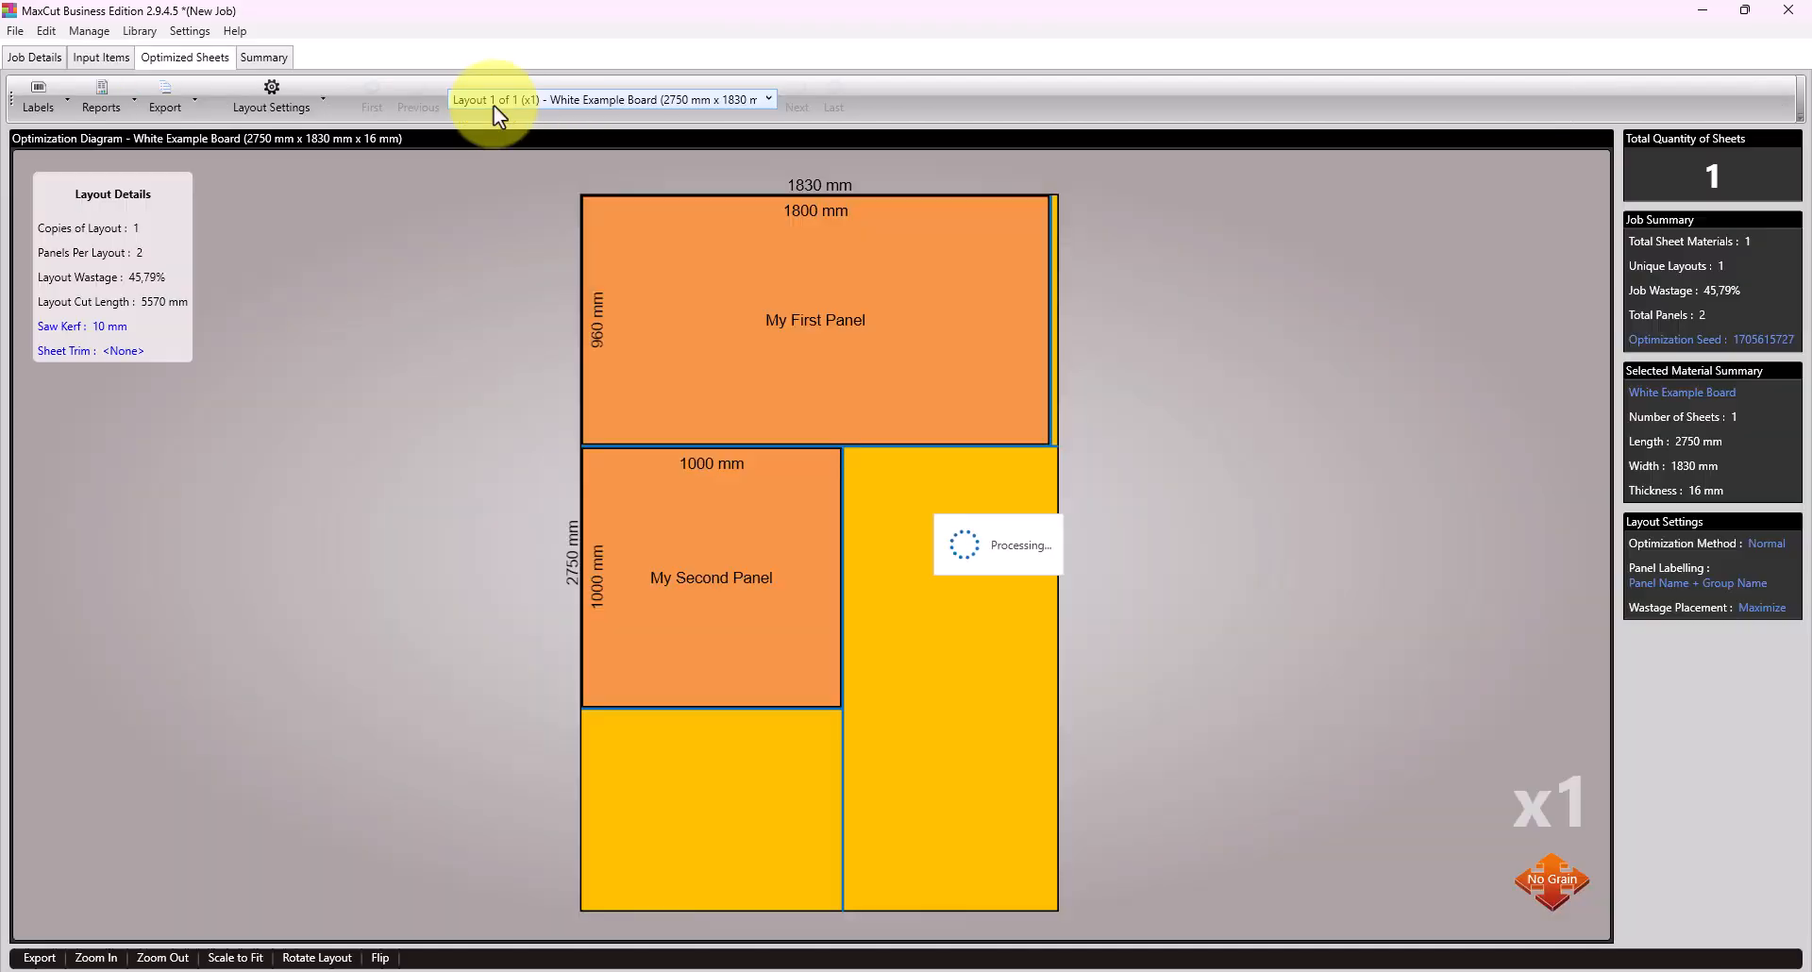
{"action": "mouse_move", "coordinate": [1191, 548]}
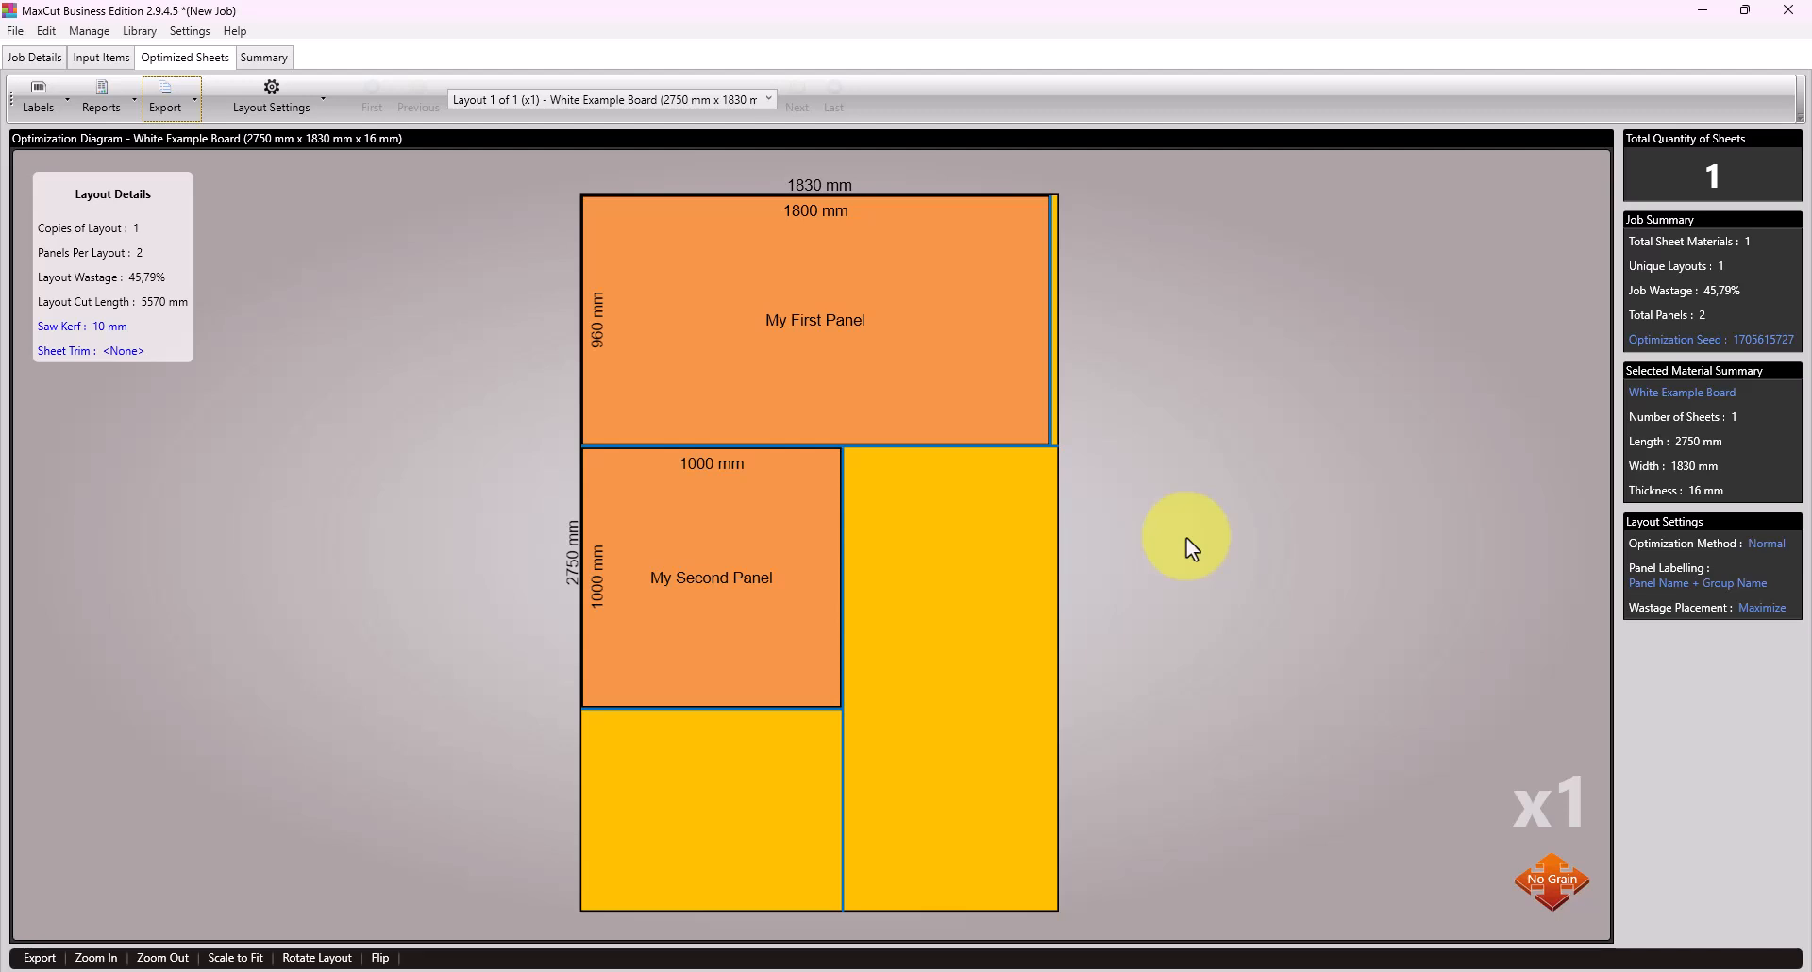
{"action": "mouse_move", "coordinate": [1172, 549]}
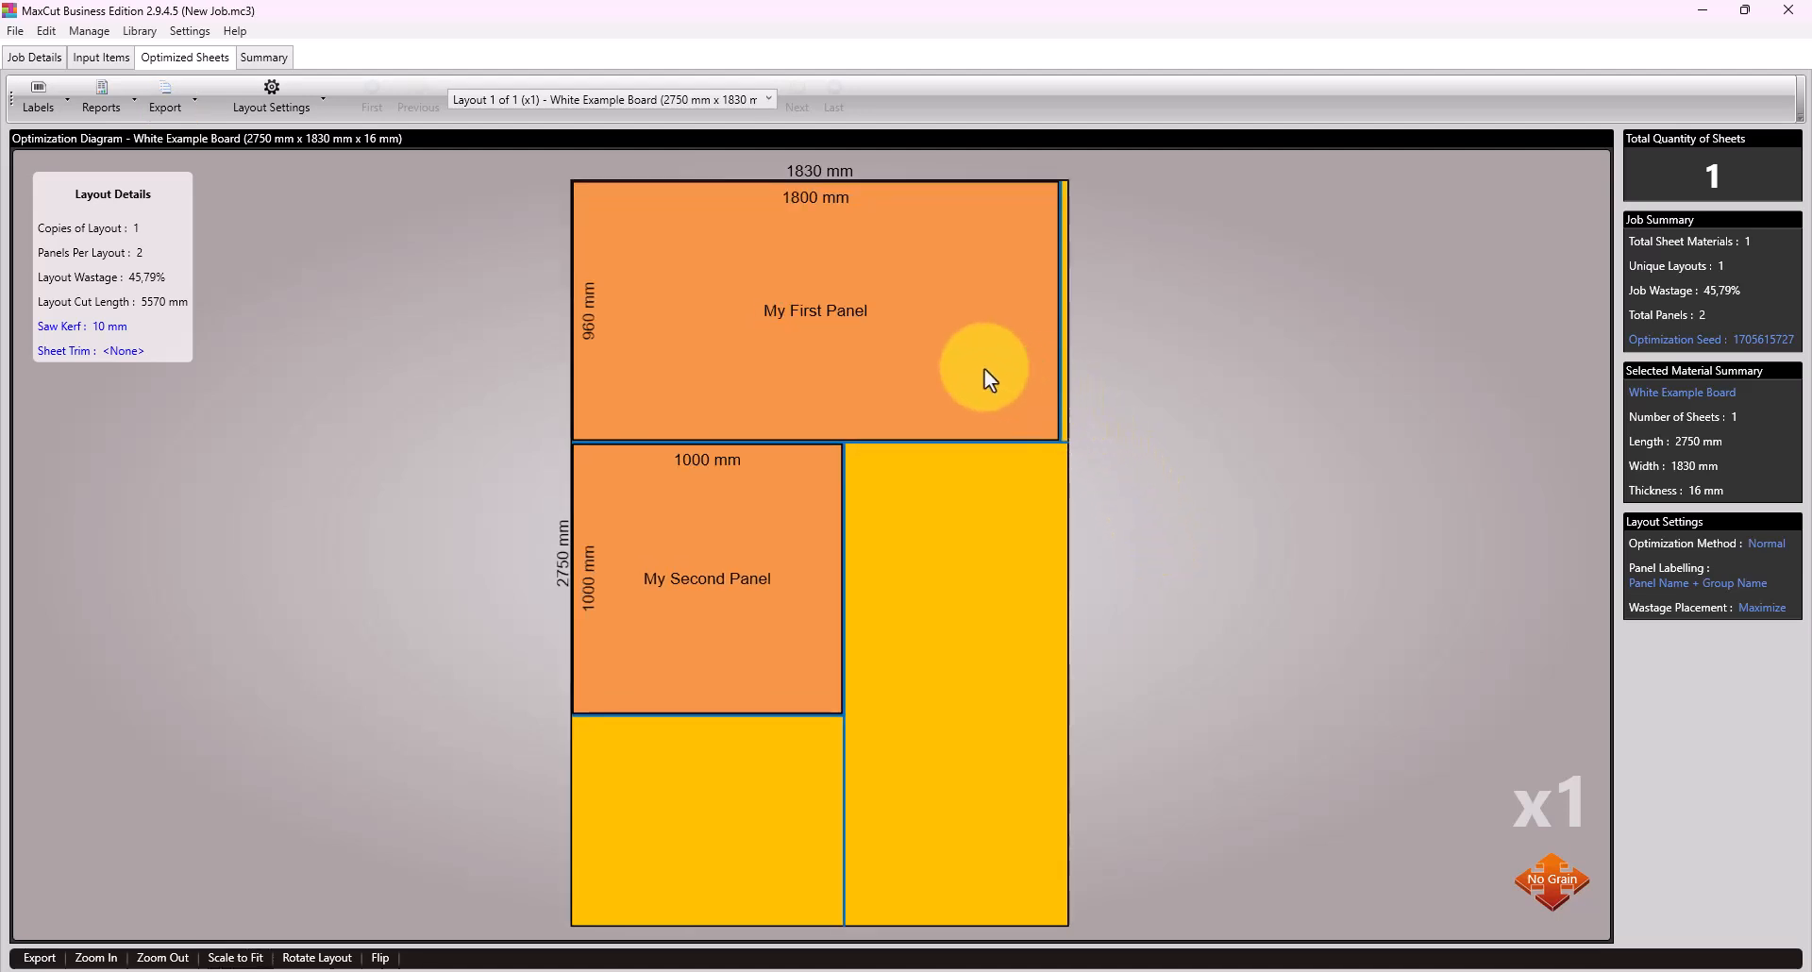
{"action": "right_click", "coordinate": [1017, 357]}
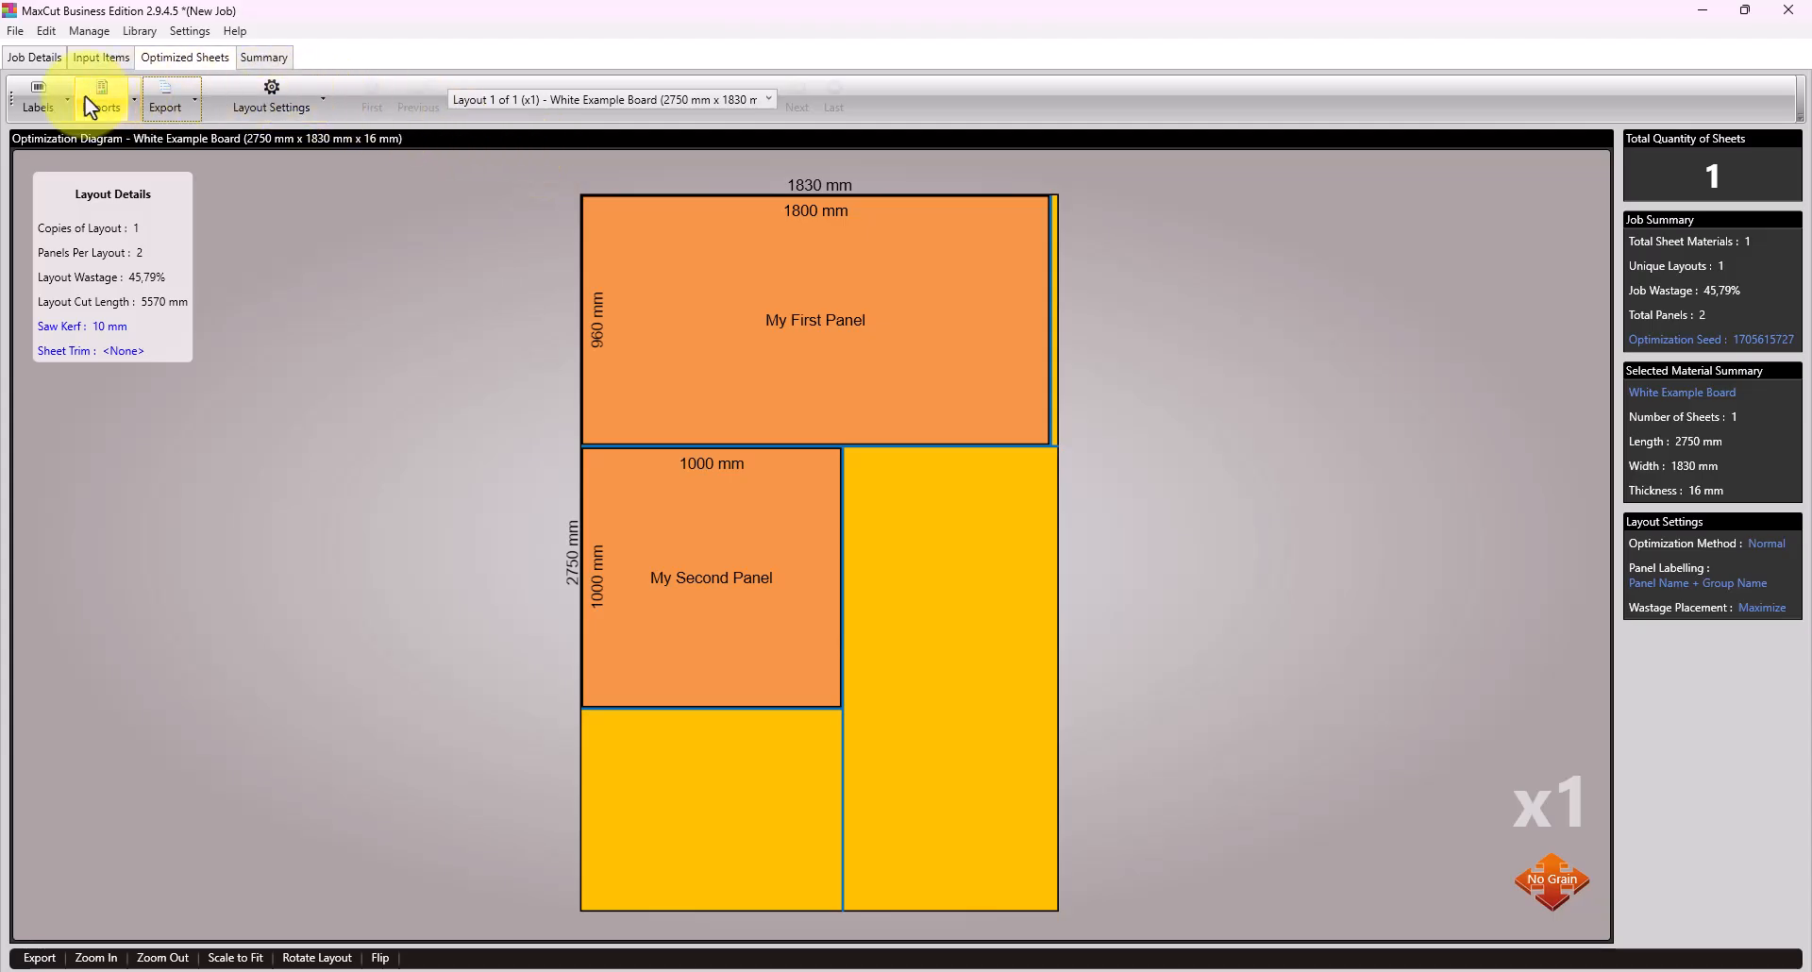
Step: Print the Job Layout report from the Reports list as a PDF
{"action": "left_click", "coordinate": [102, 92]}
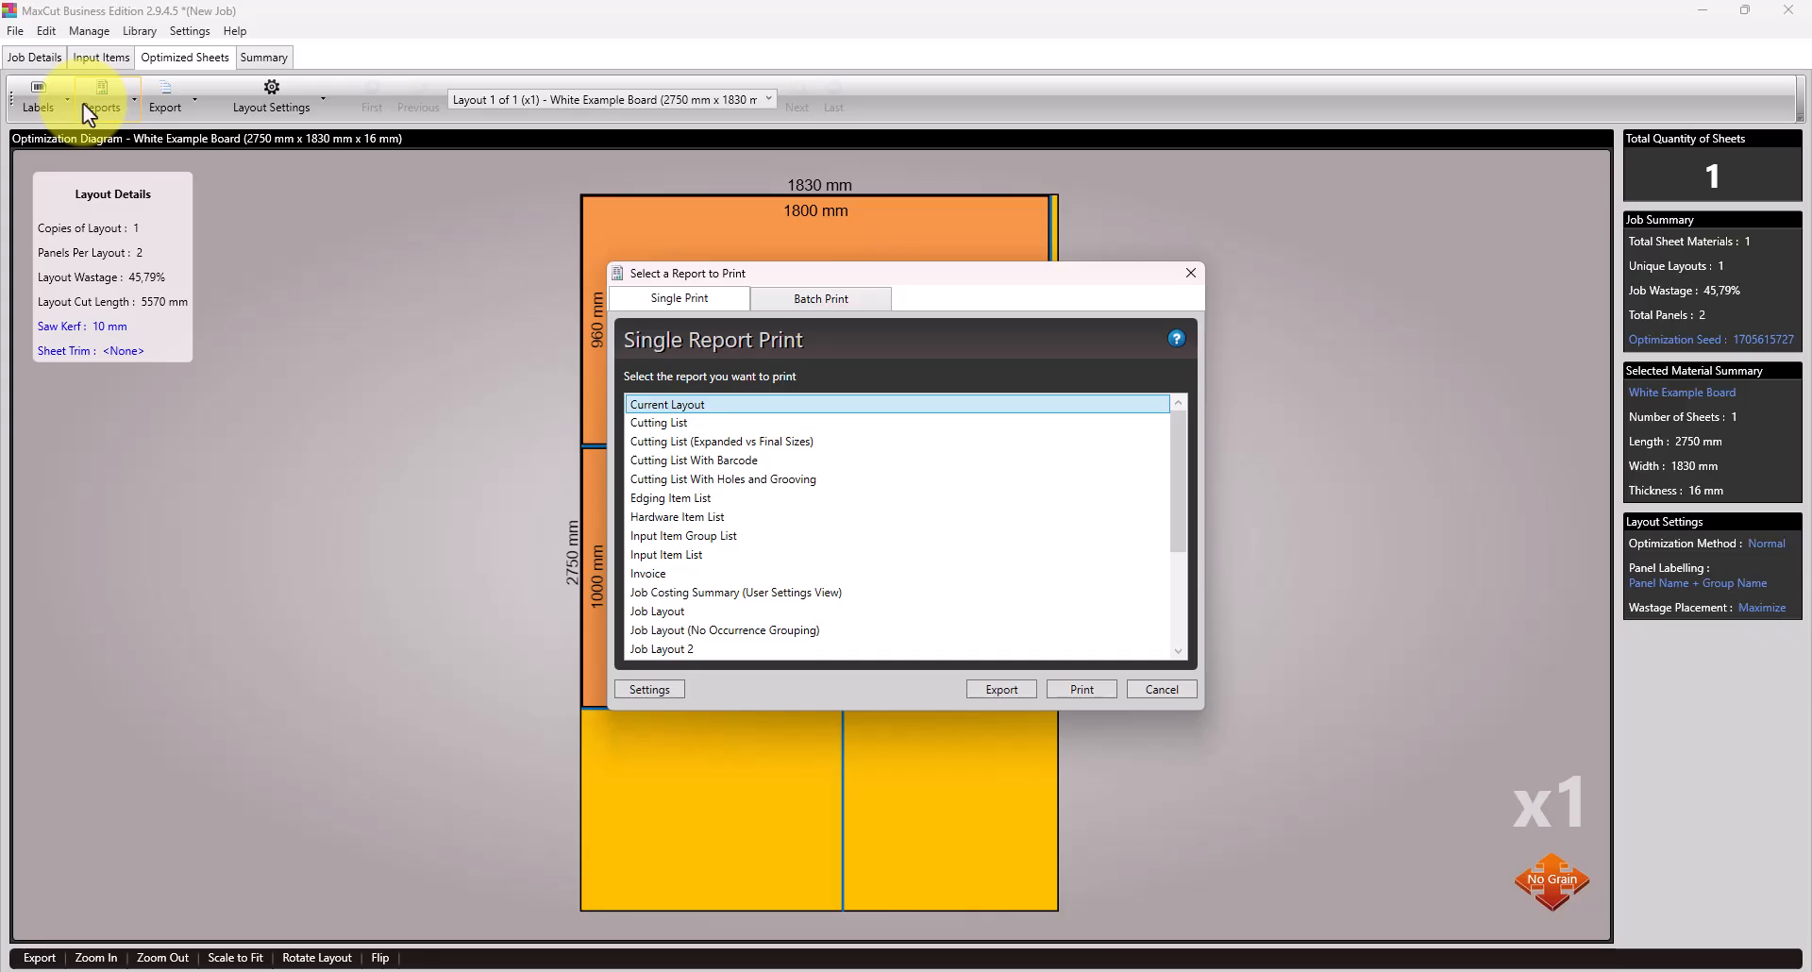
{"action": "mouse_move", "coordinate": [1202, 515]}
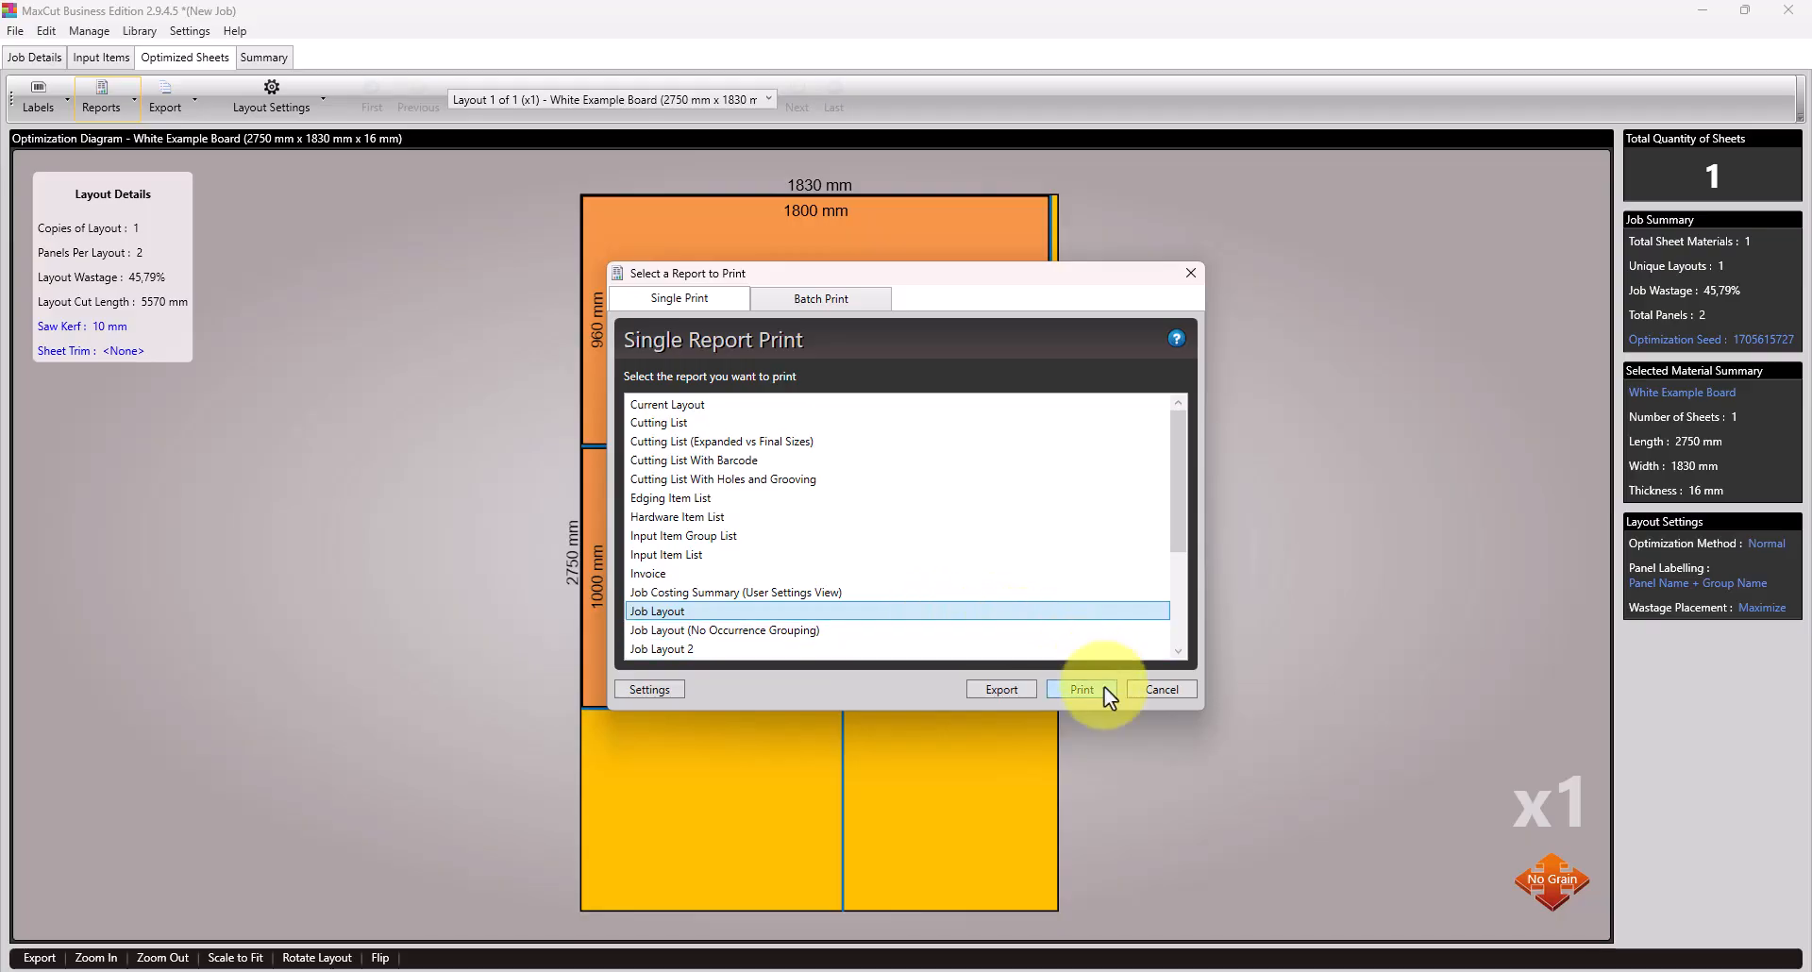
{"action": "left_click", "coordinate": [1080, 688]}
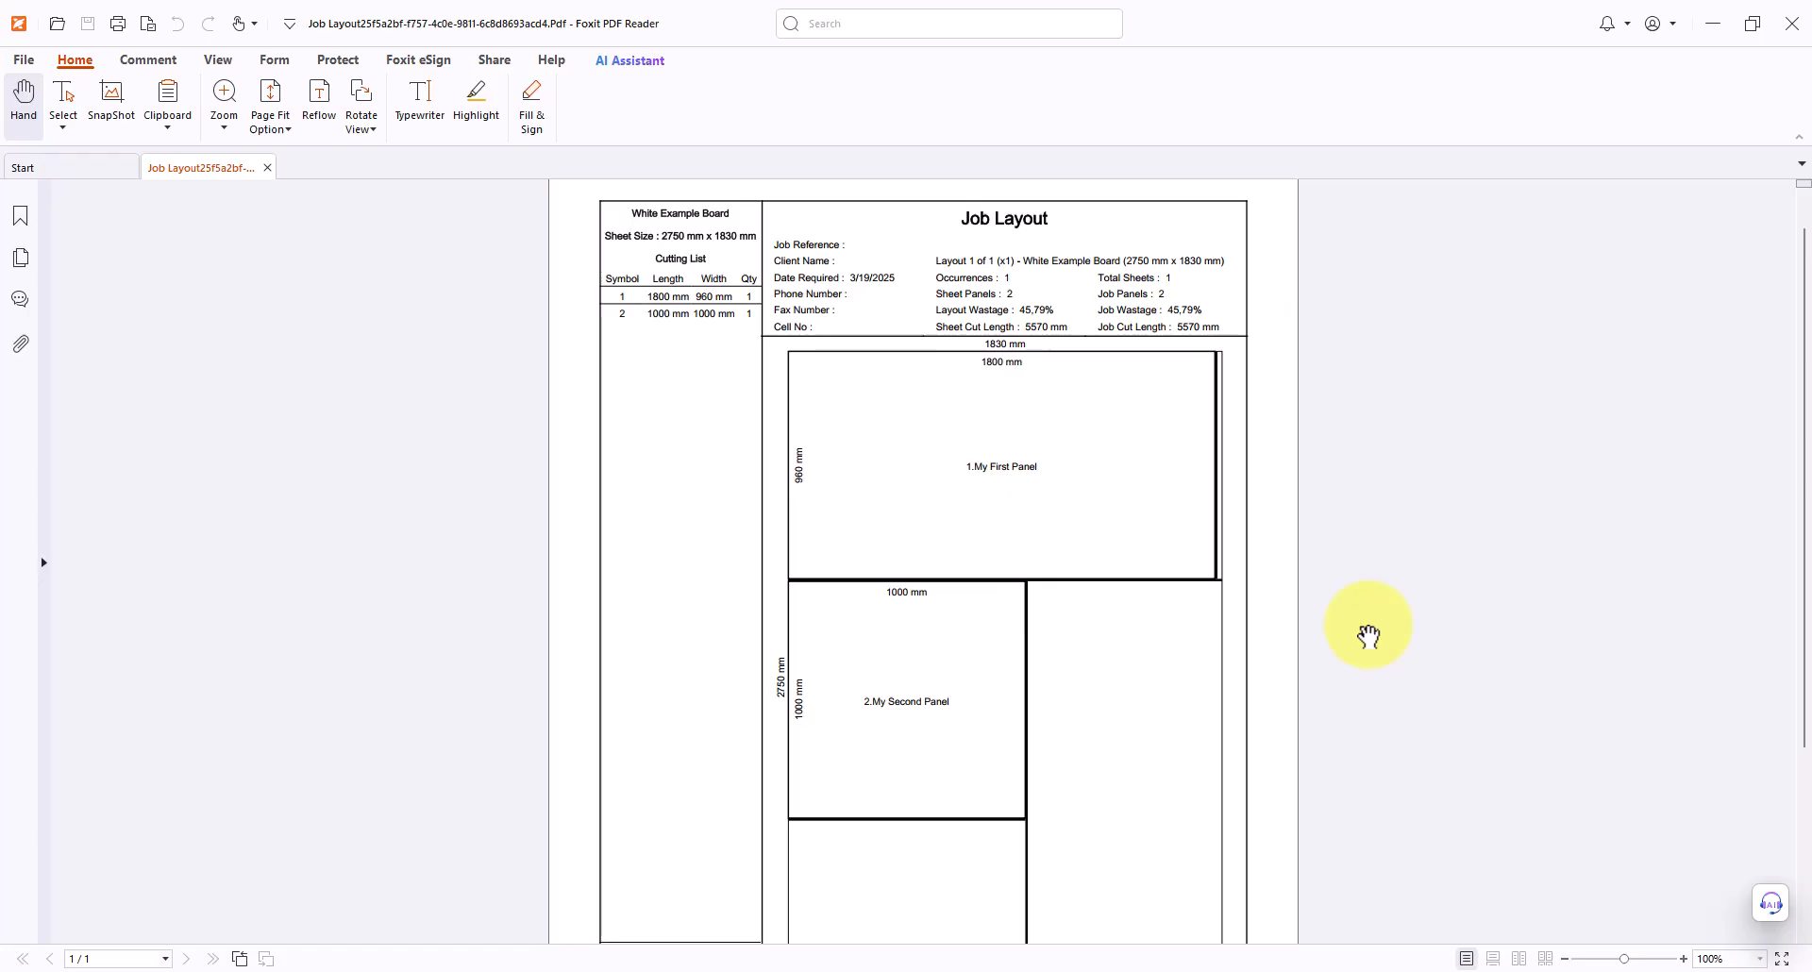
{"action": "mouse_move", "coordinate": [1187, 702]}
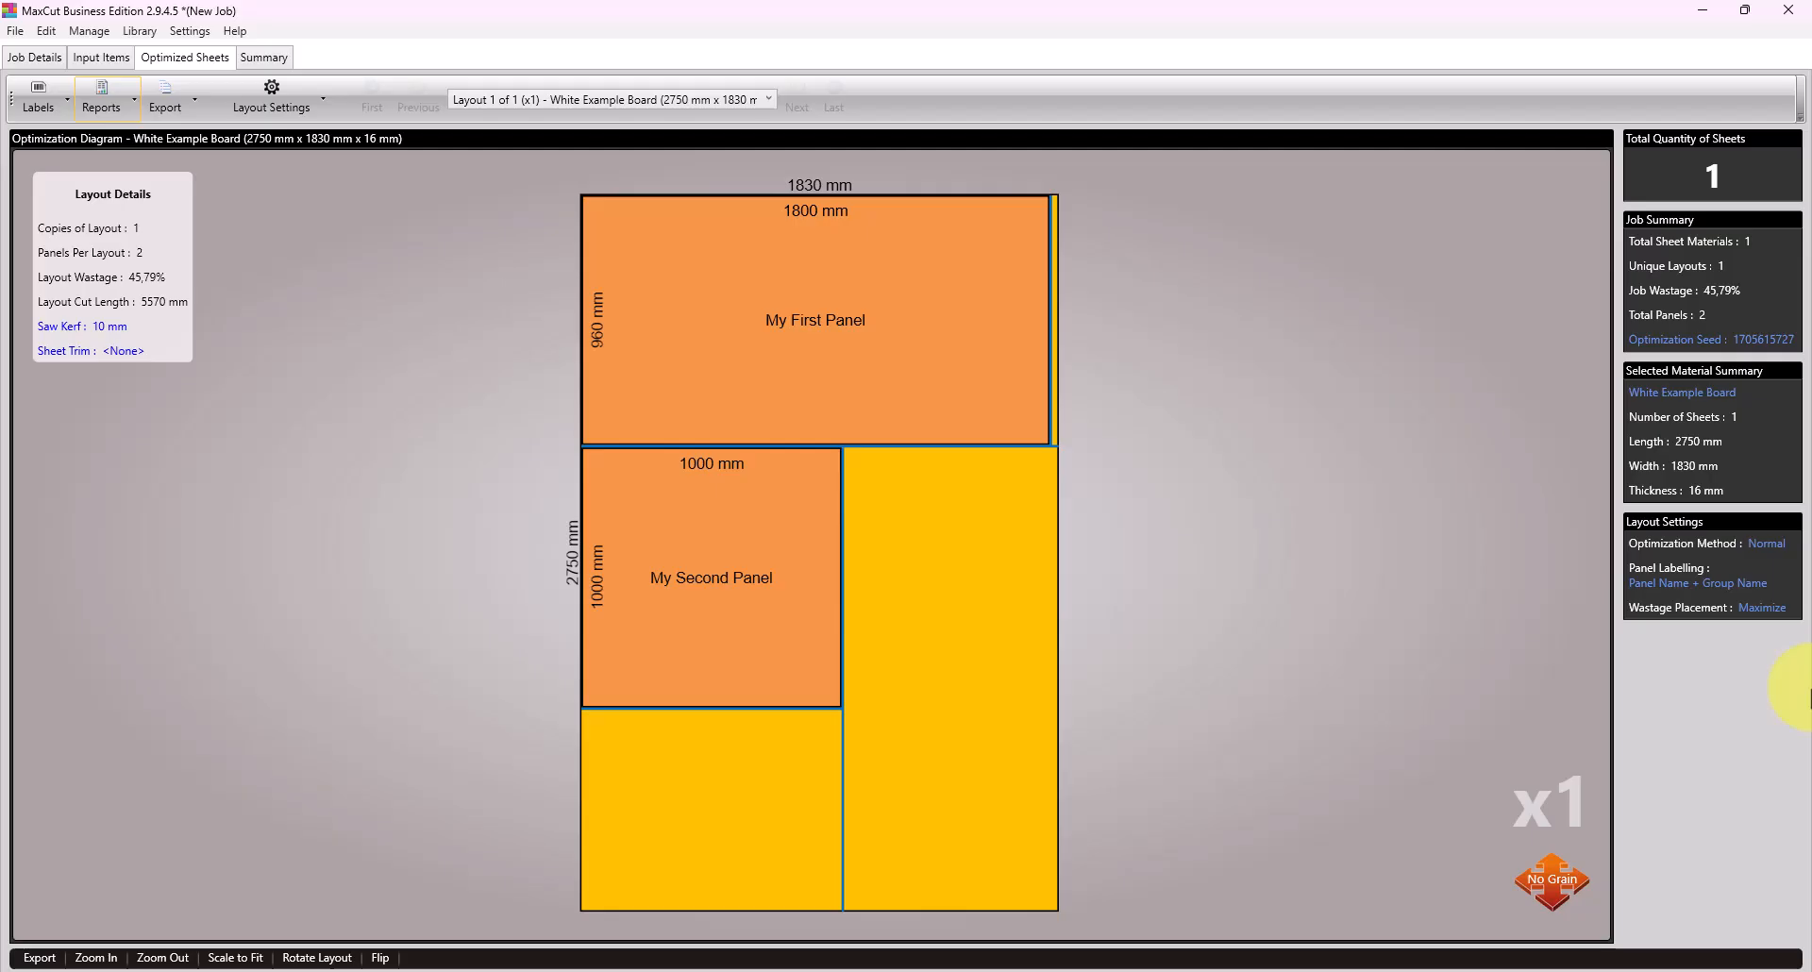
{"action": "mouse_move", "coordinate": [93, 76]}
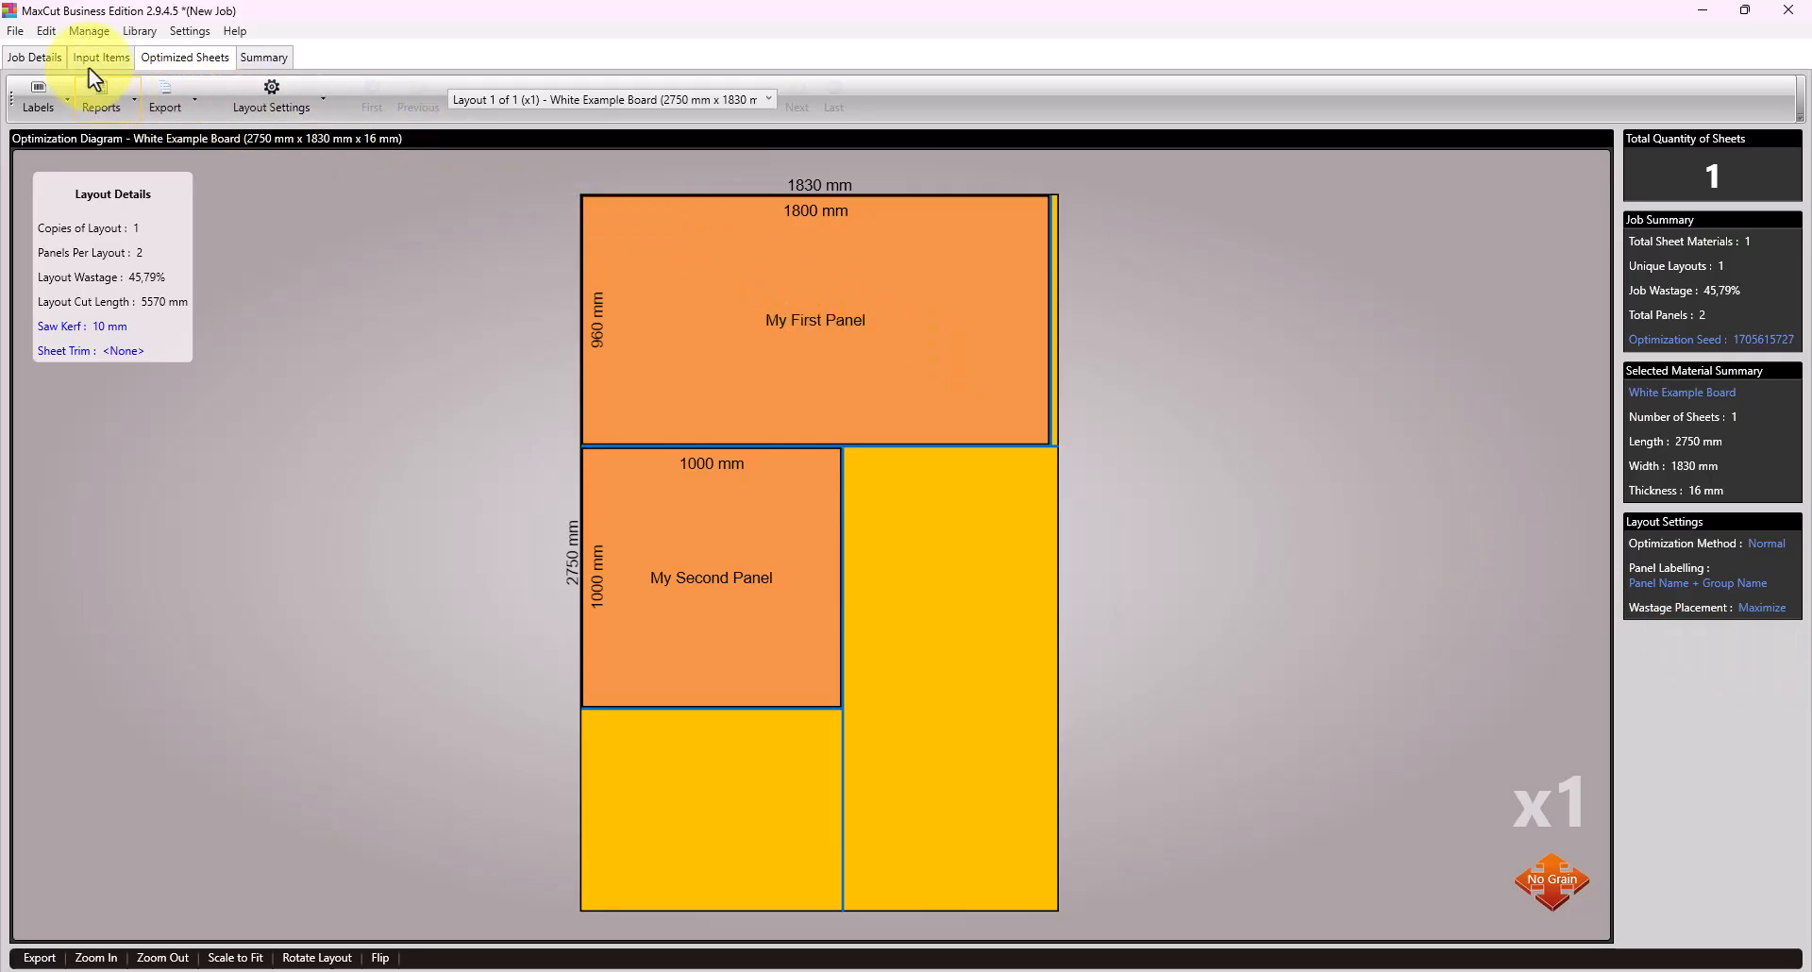
Step: Return to the Input Items list showing both panels assigned to Layout 1
{"action": "left_click", "coordinate": [100, 57]}
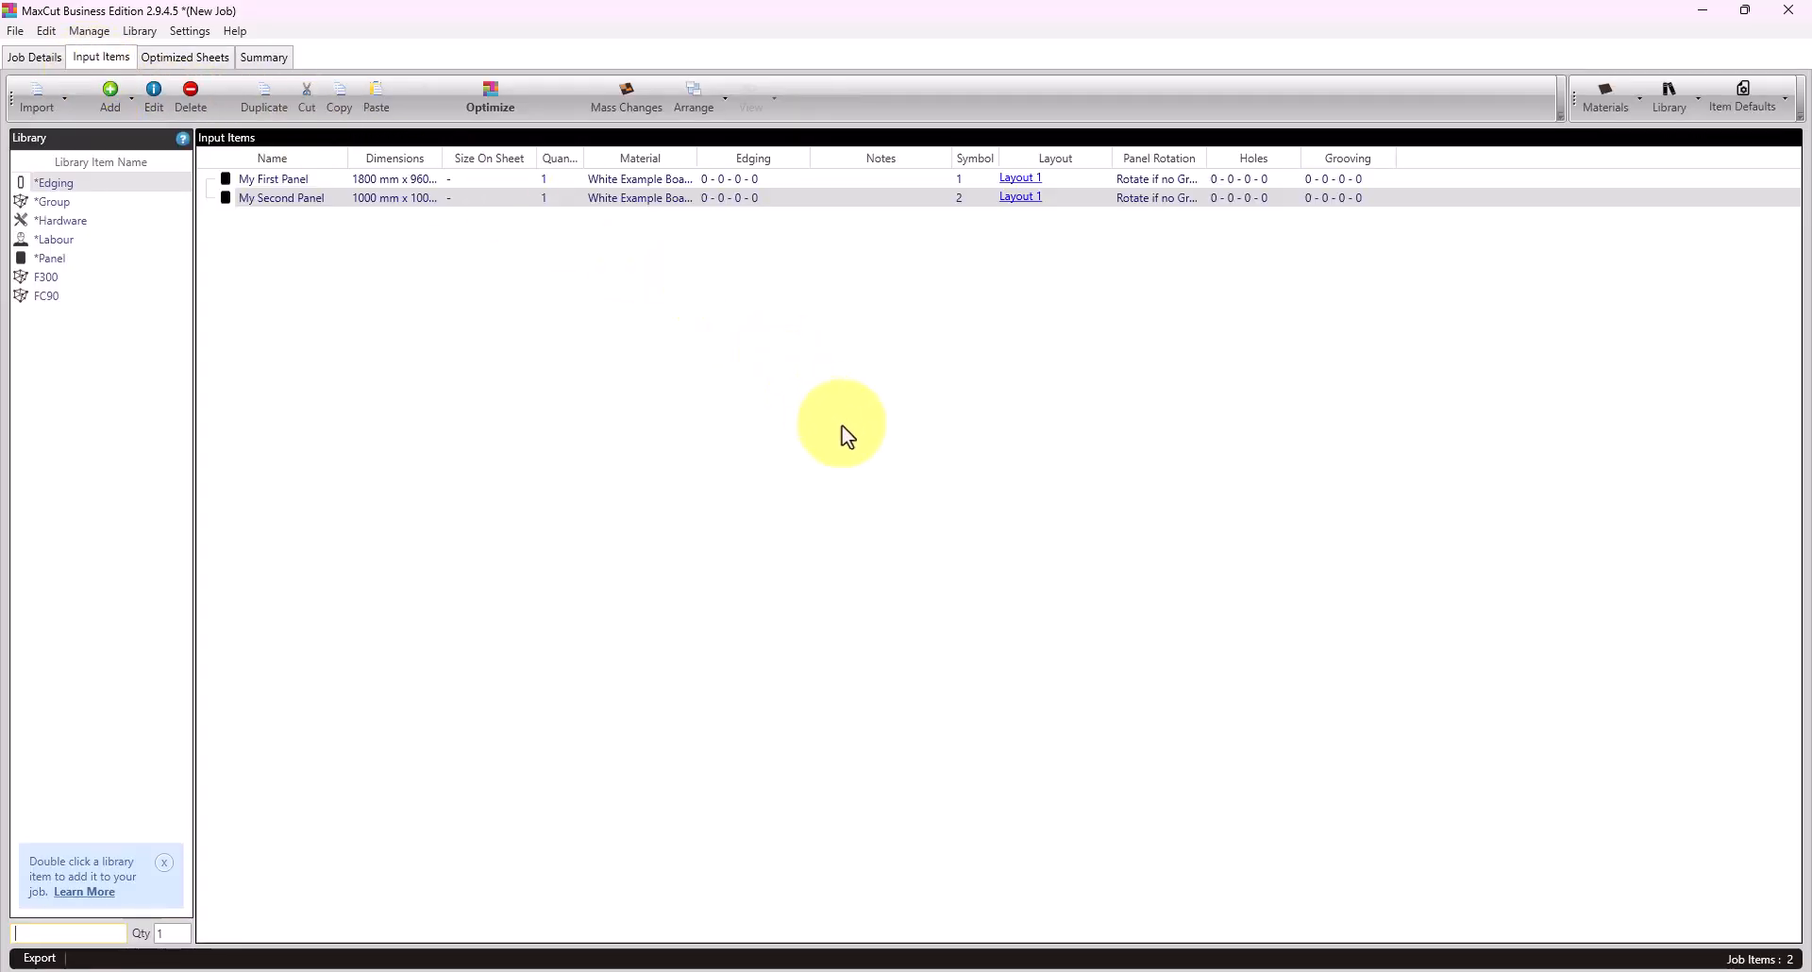